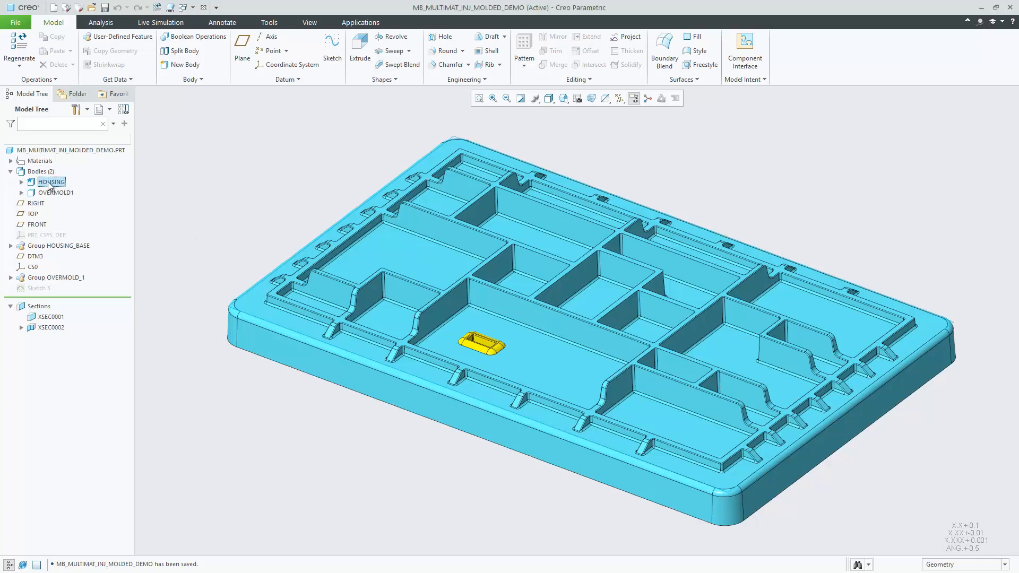
- Hide the OVERMOLD1 body, select it, and show it again in the model tree
click(51, 182)
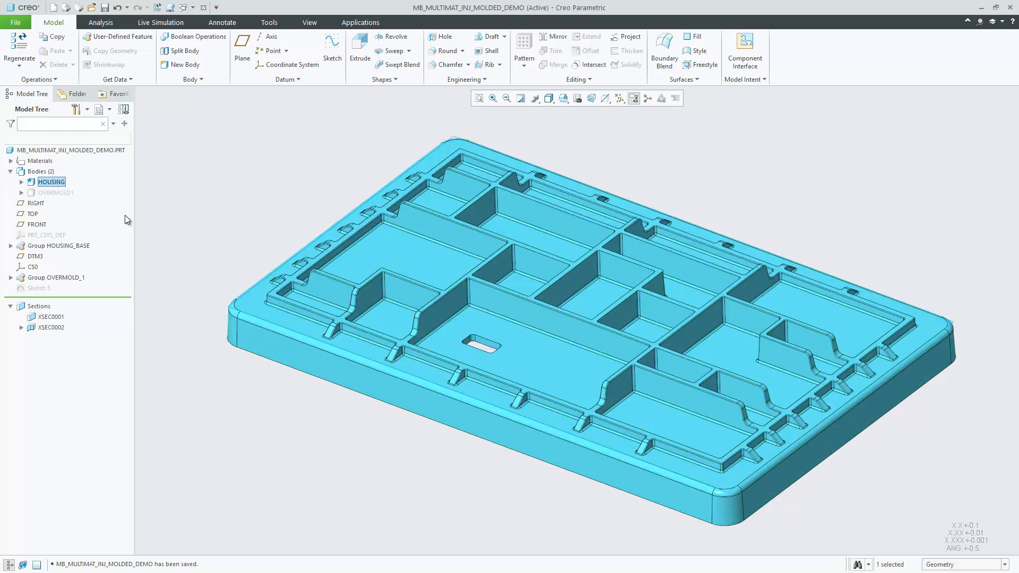
click(55, 192)
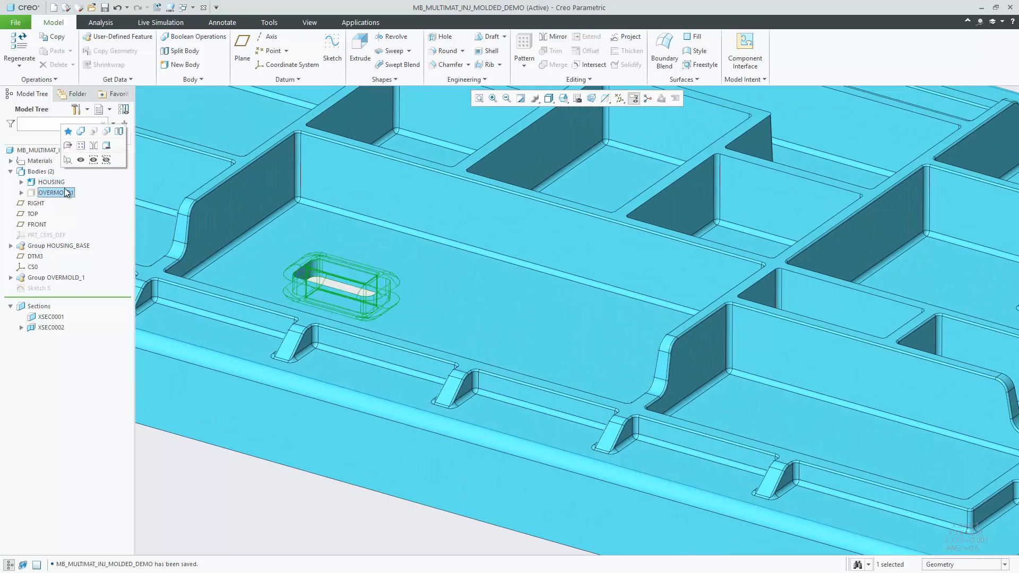
click(51, 181)
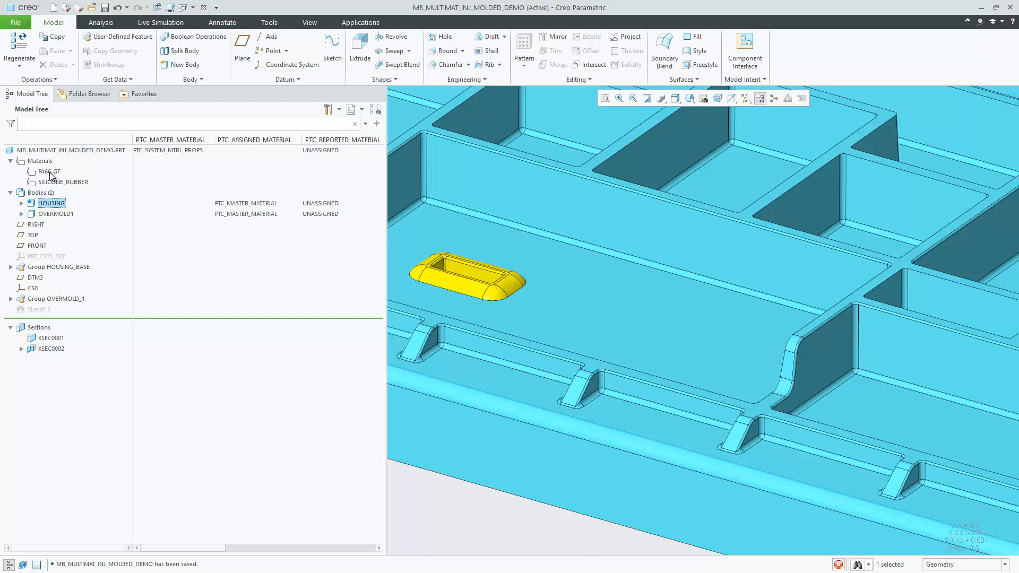
- Set PA66-GF as master material and assign SILICONE_RUBBER to the OVERMOLD1 body
right_click(49, 171)
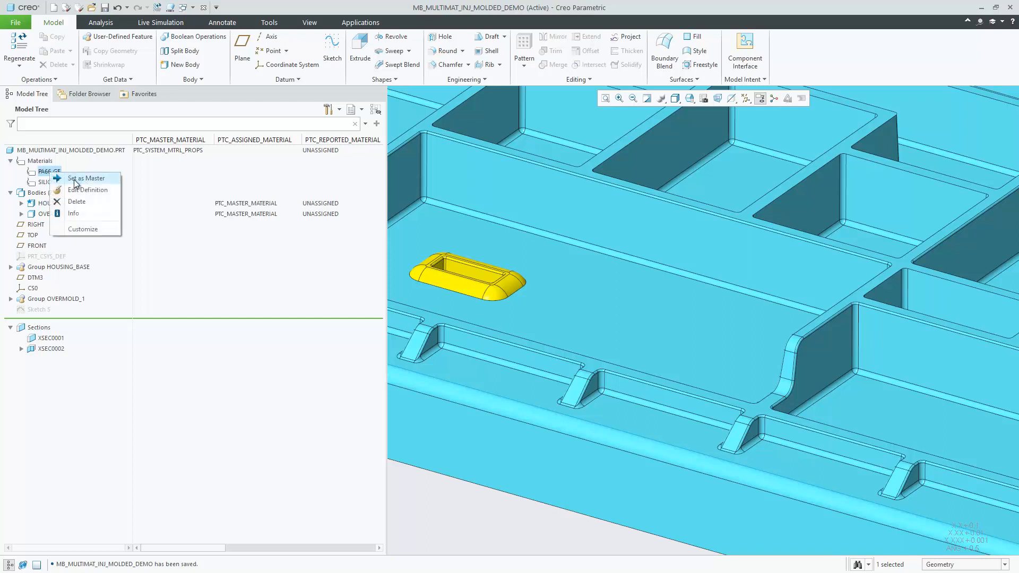
click(86, 178)
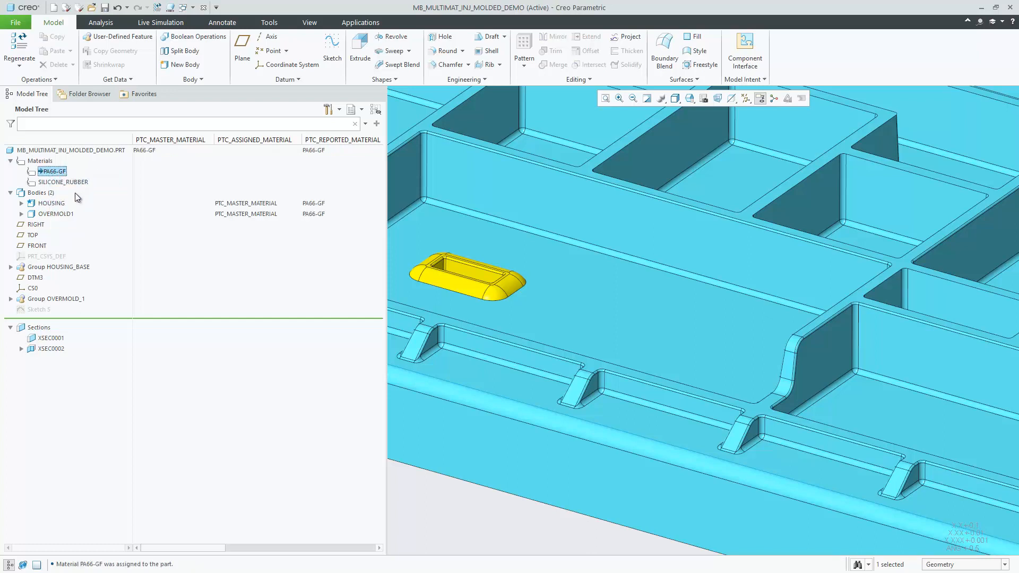
mouse_move(61, 190)
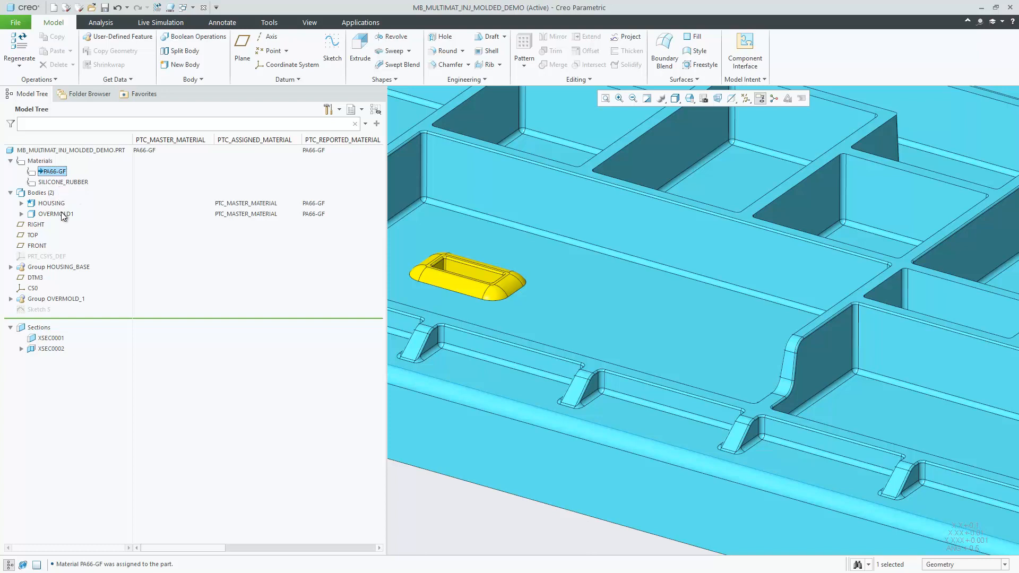
right_click(53, 214)
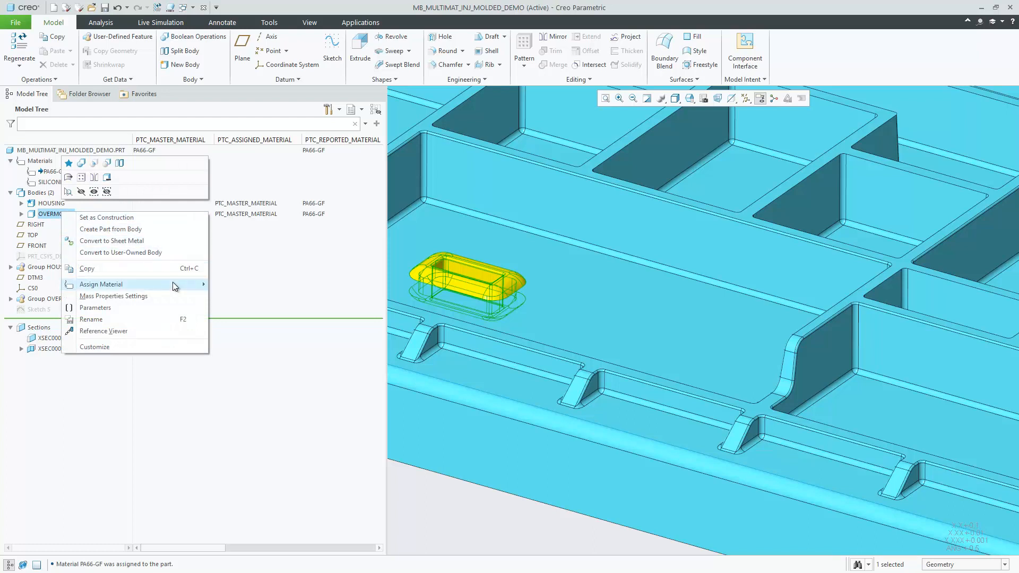
mouse_move(100, 285)
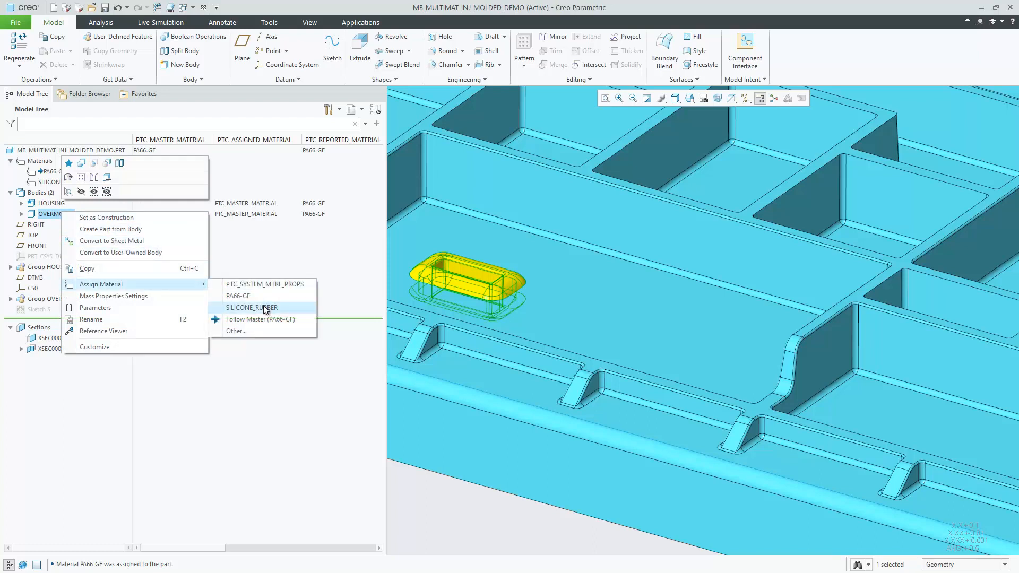
click(251, 307)
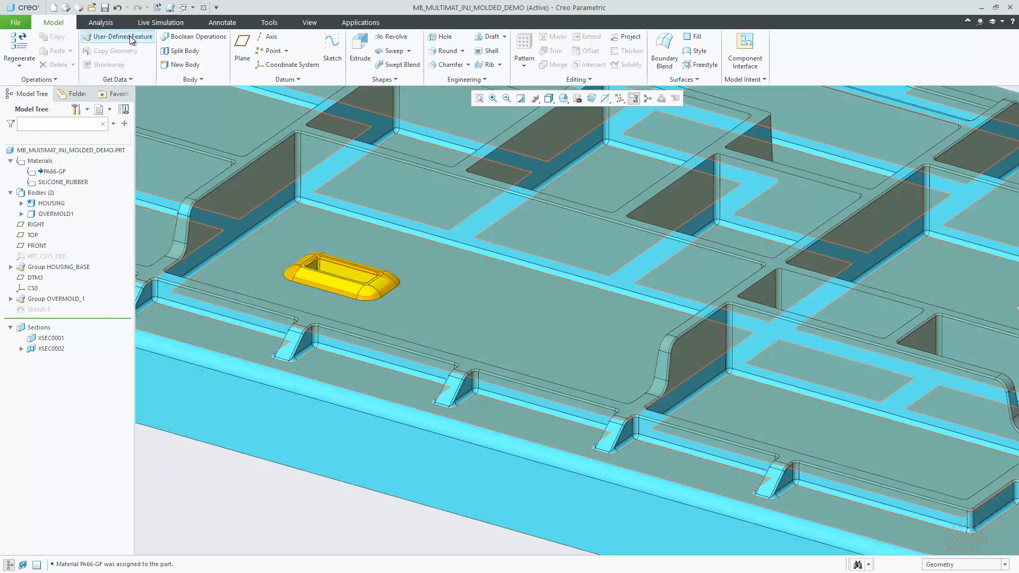
- Place cutout_port_w_overm_type_a.gph on CS0, the housing floor and OVERMOLD1
click(117, 37)
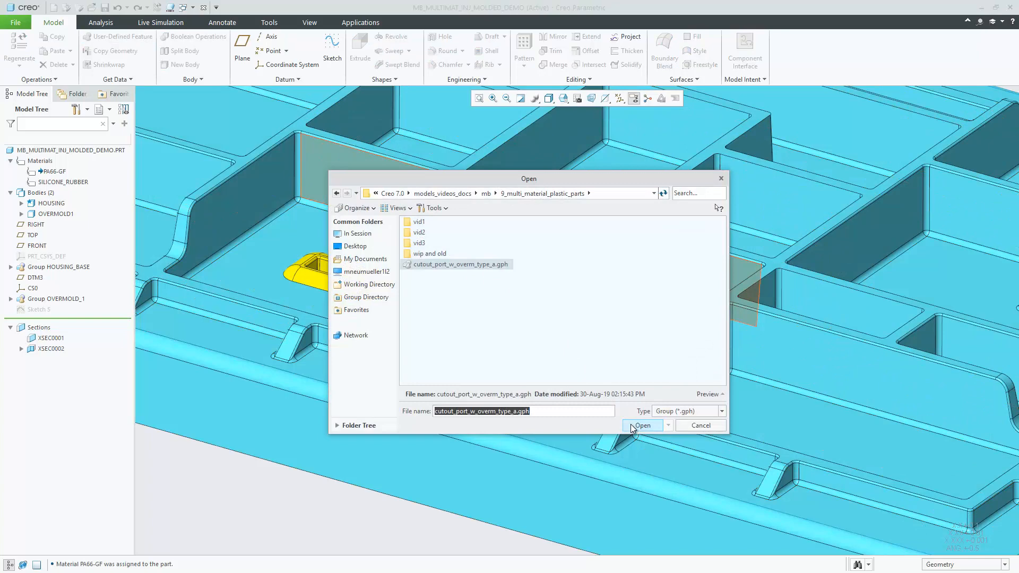
click(642, 424)
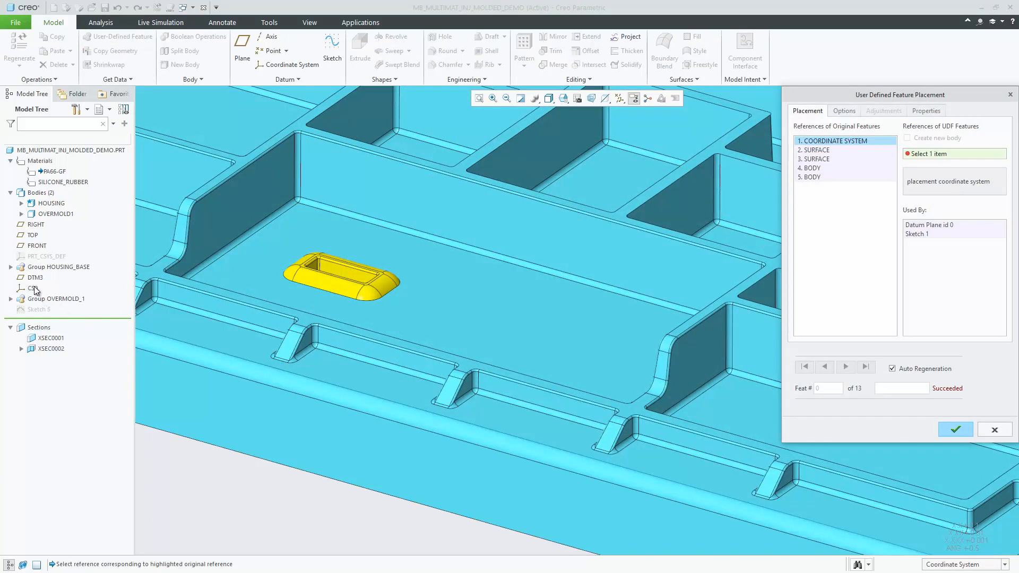
click(815, 150)
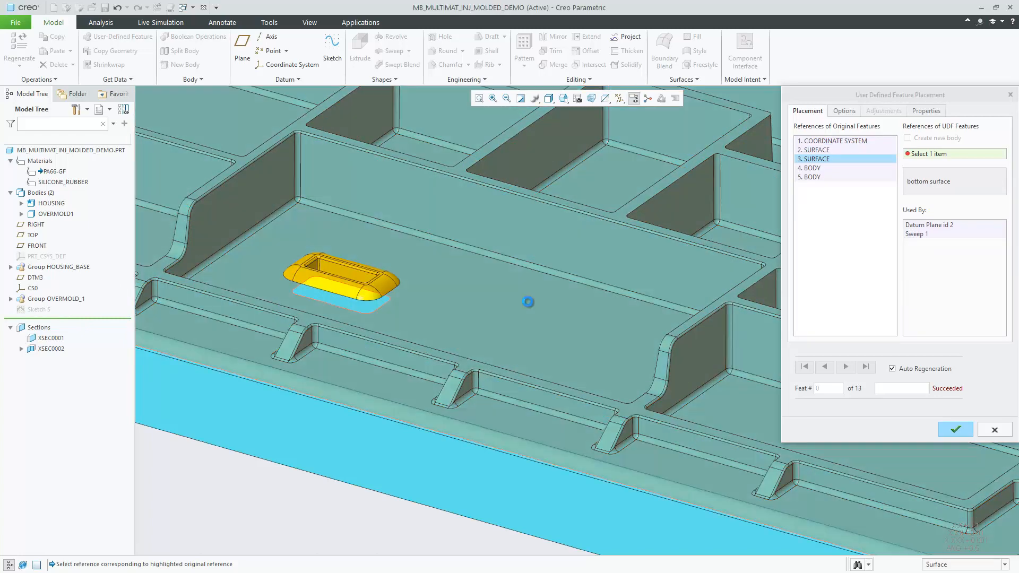
click(811, 168)
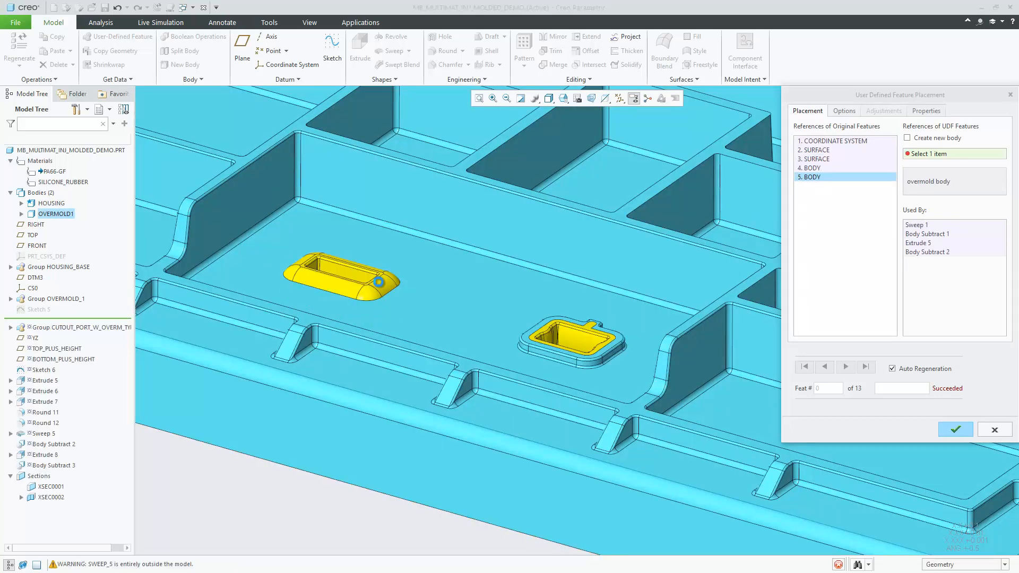
click(954, 429)
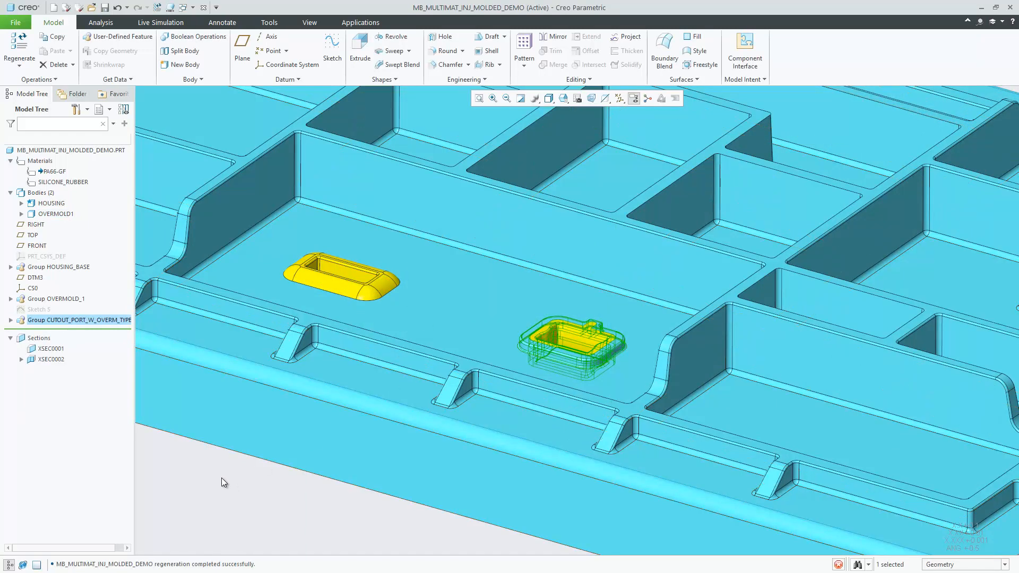
- Activate section XSEC0002 and apply an angled hatch to the OVERMOLD1 body
click(51, 359)
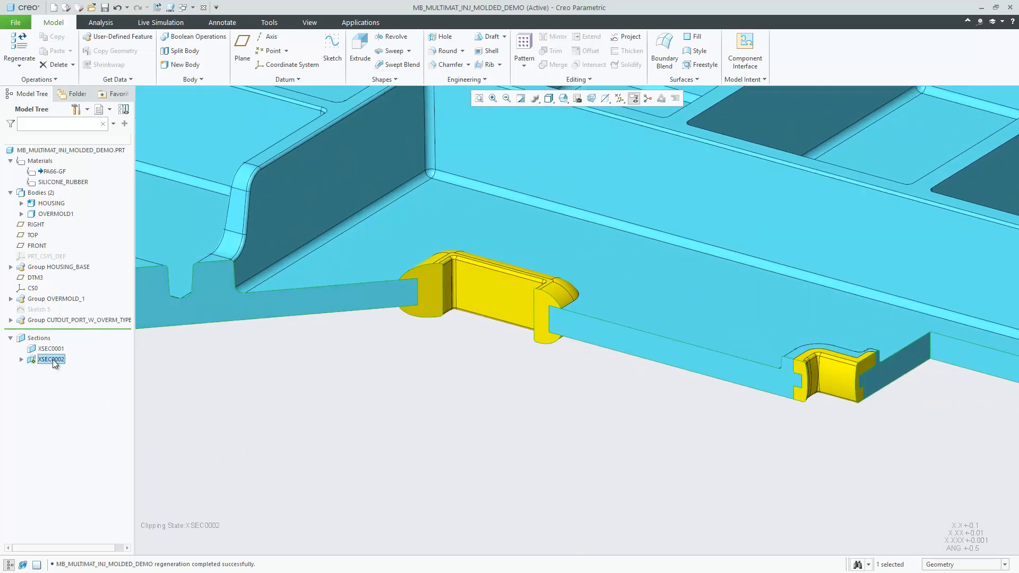
right_click(51, 359)
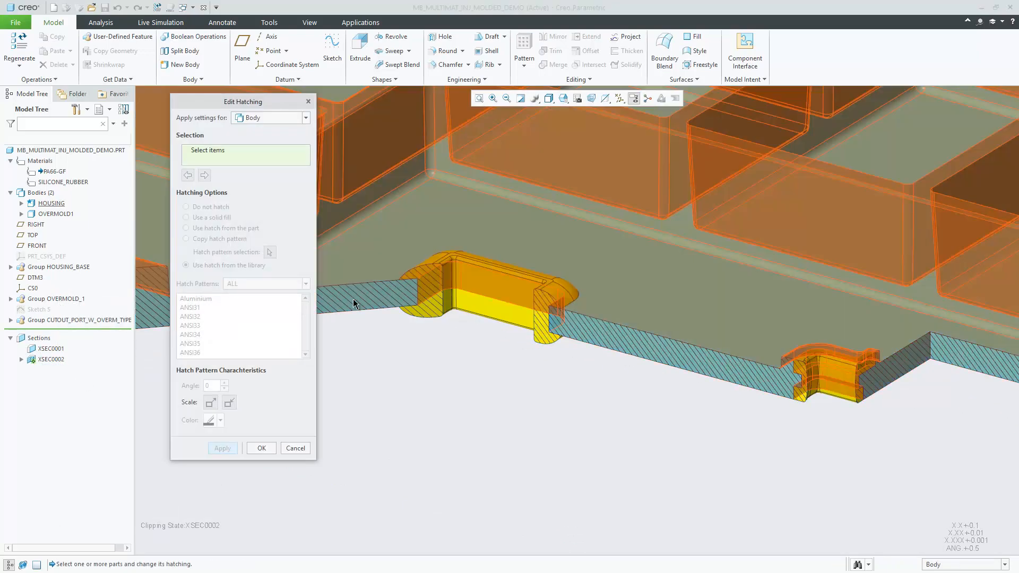
click(493, 314)
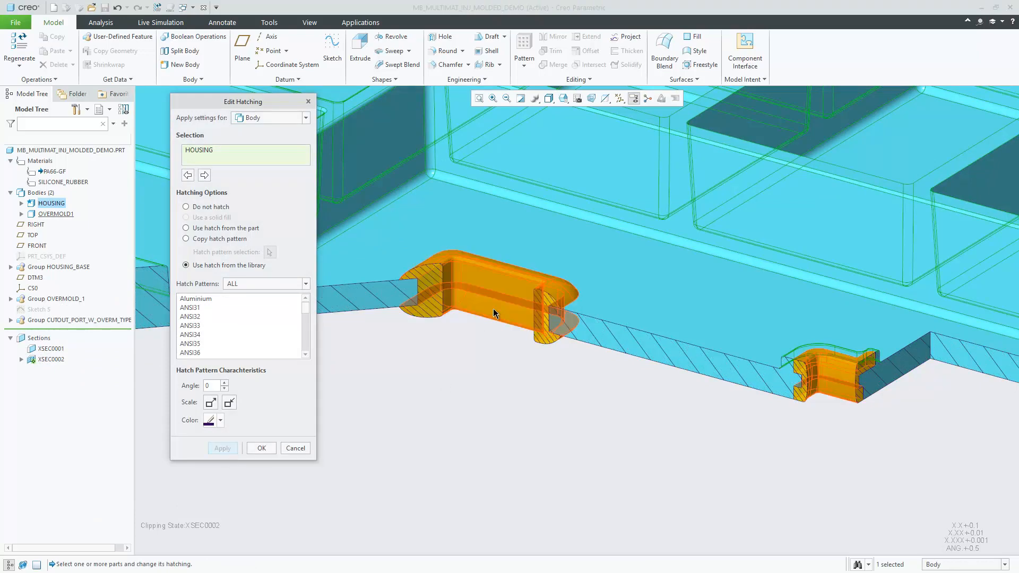
click(222, 448)
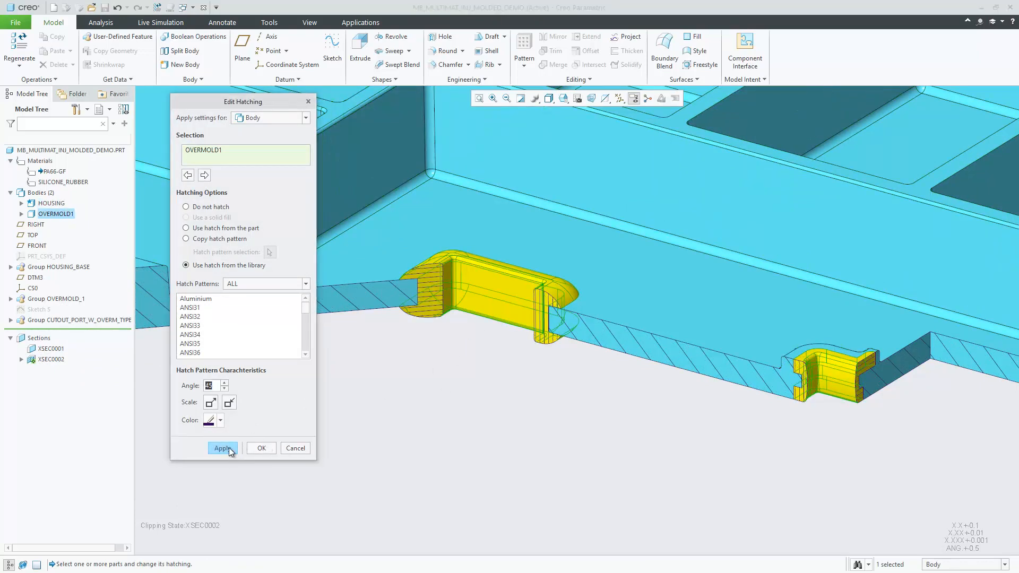
click(261, 448)
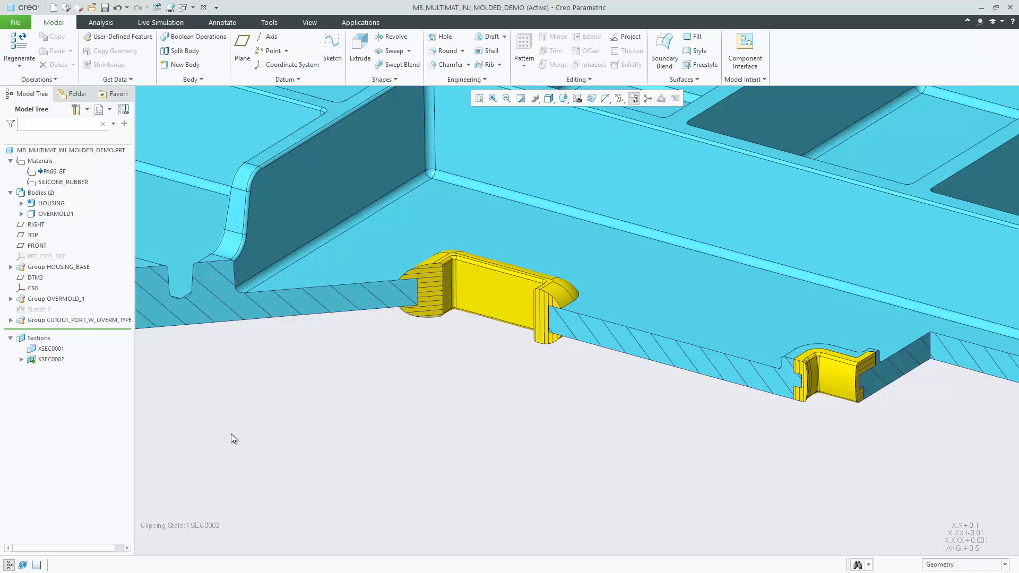
double_click(52, 171)
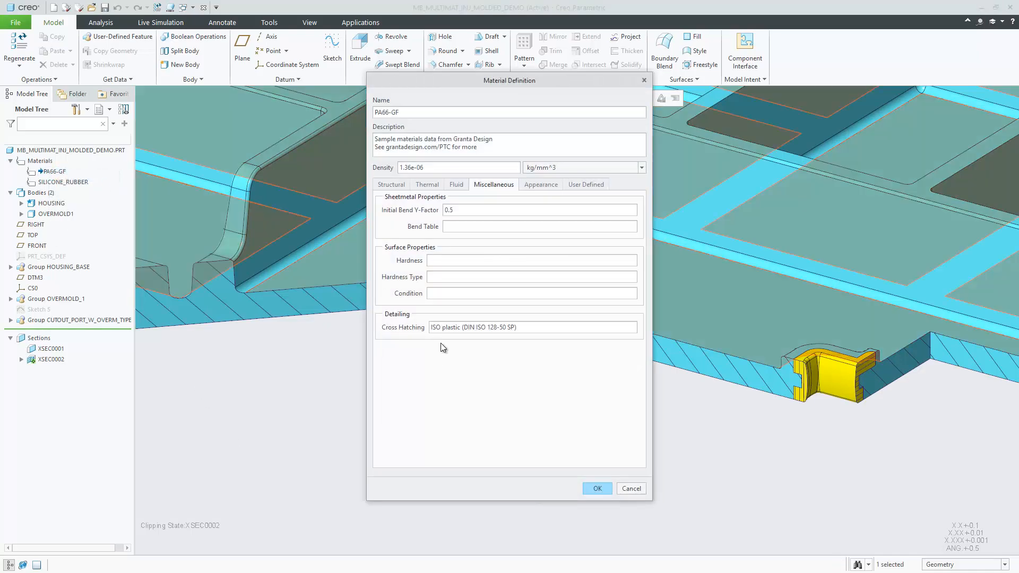
click(595, 488)
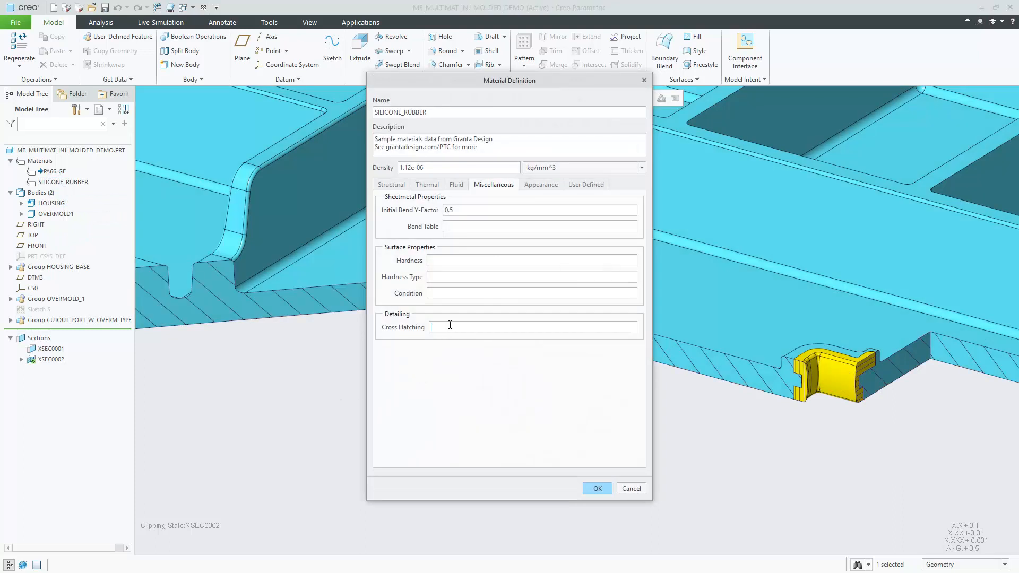
click(595, 489)
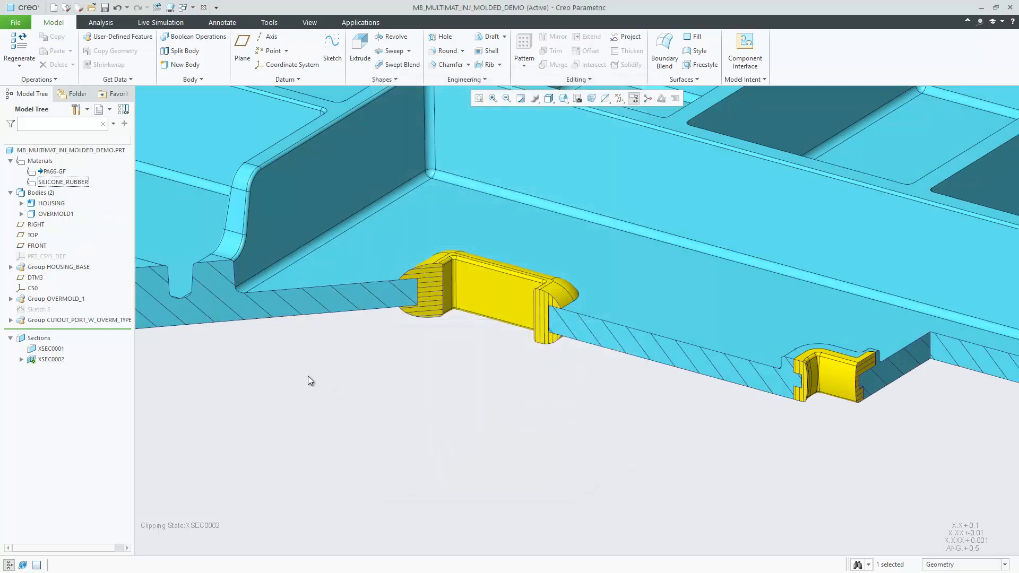
- Rescale the XSEC0002 hatch patterns of the HOUSING and OVERMOLD1 bodies
right_click(48, 360)
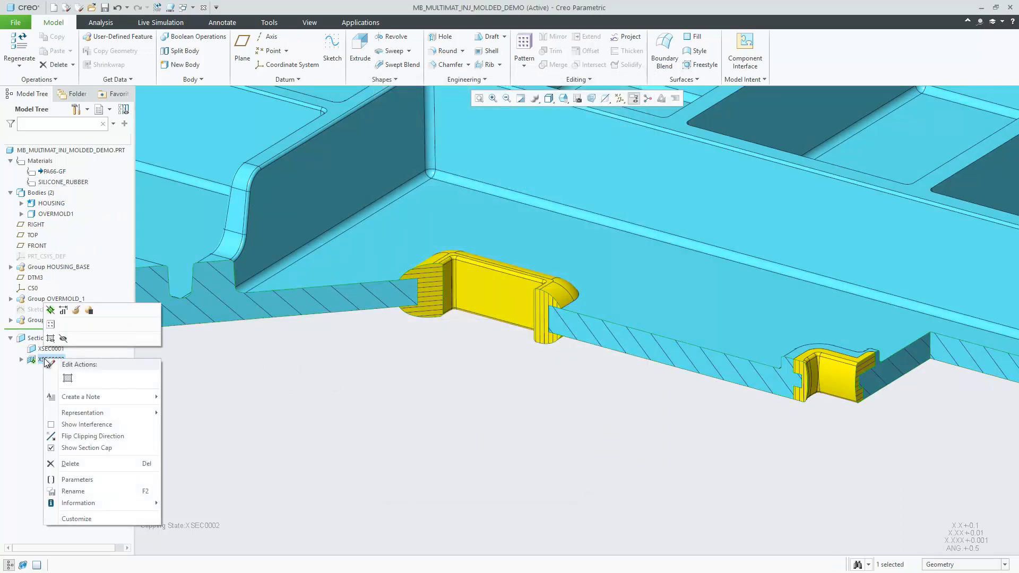
click(67, 377)
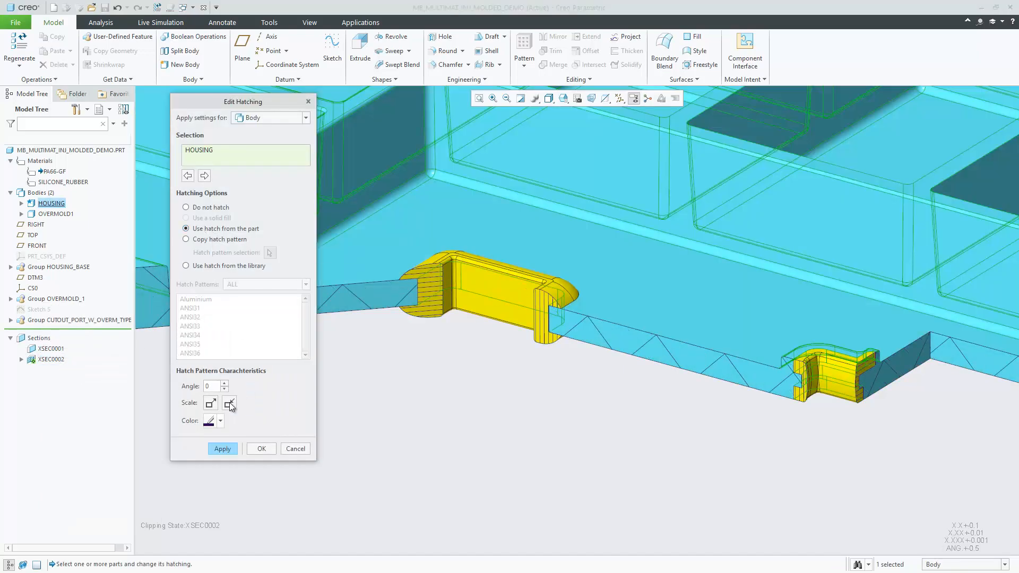
click(222, 447)
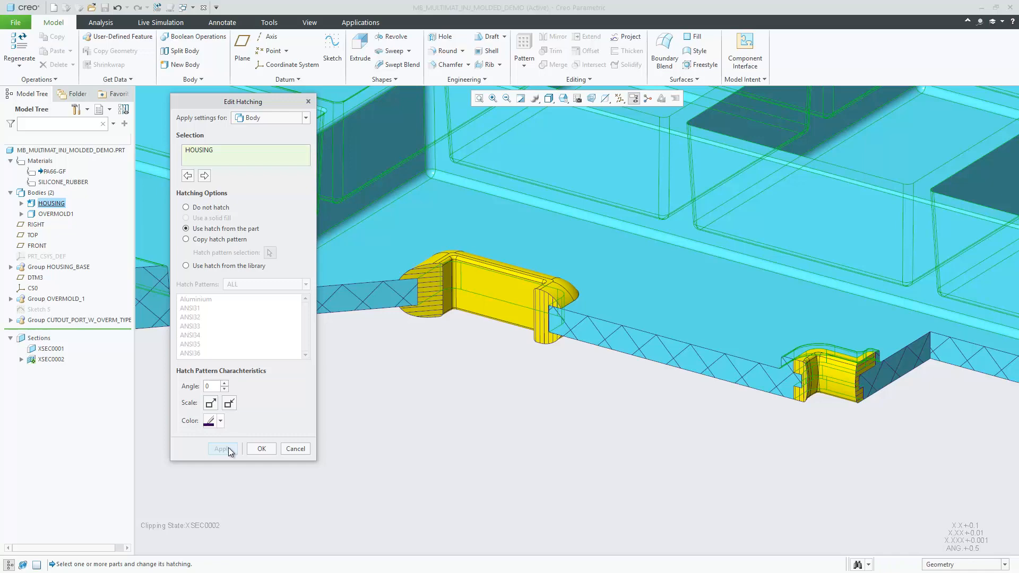
click(56, 214)
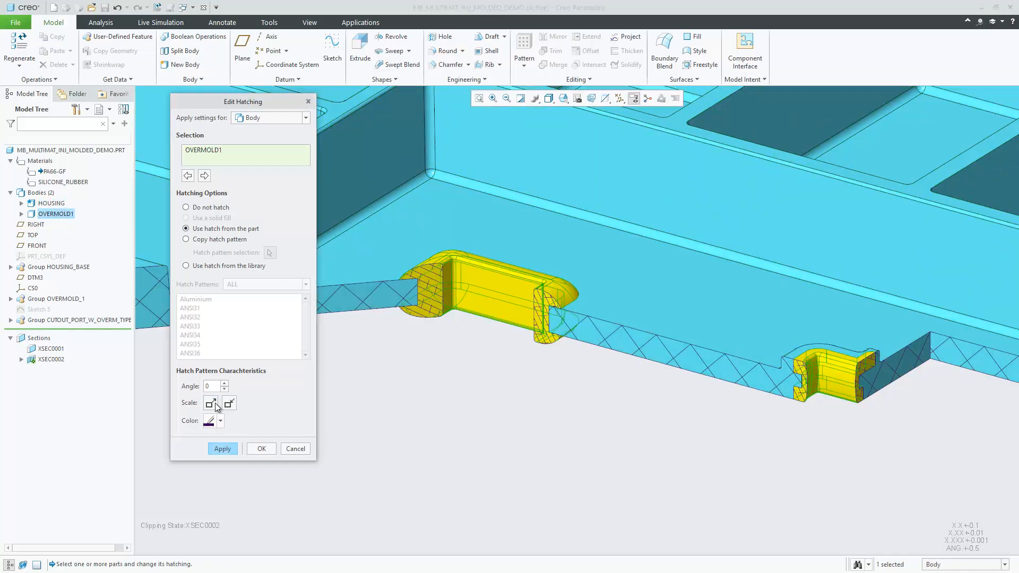
click(261, 448)
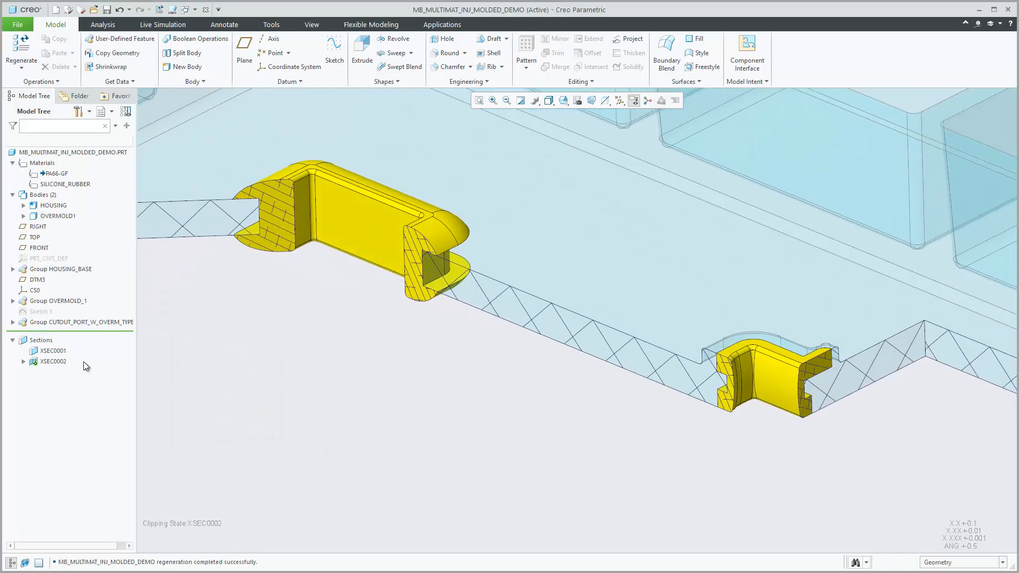
click(13, 322)
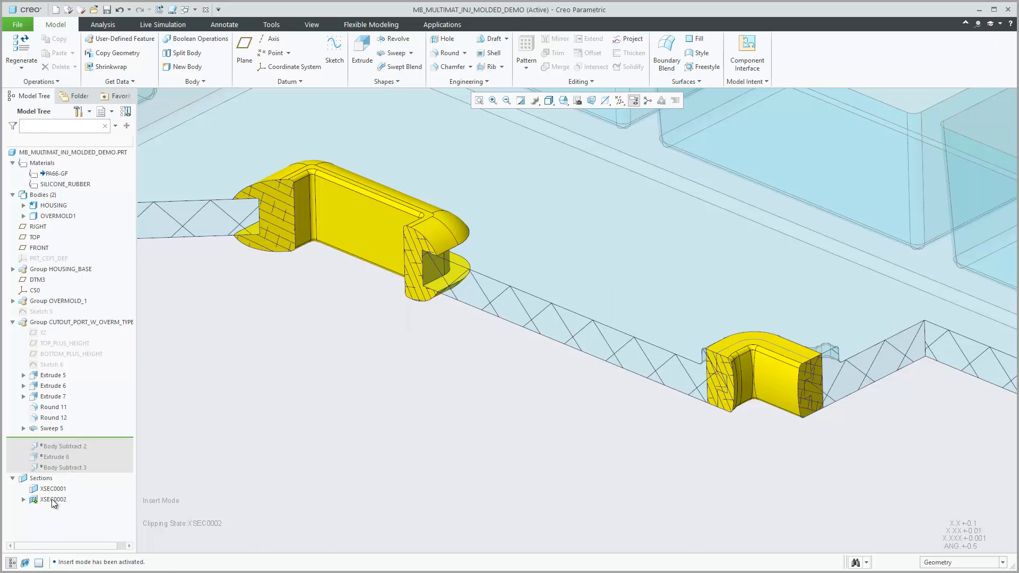
click(53, 498)
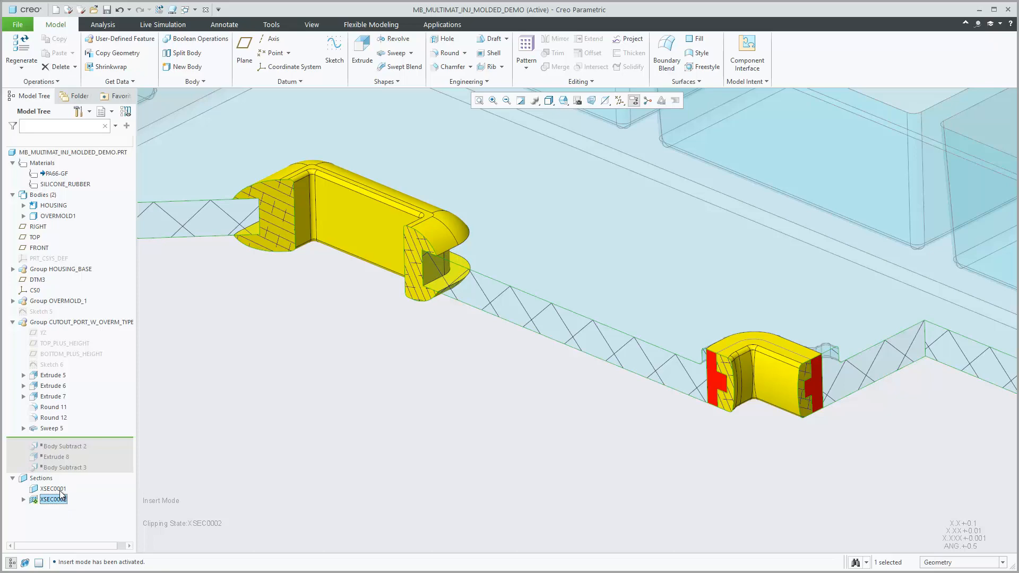
double_click(55, 499)
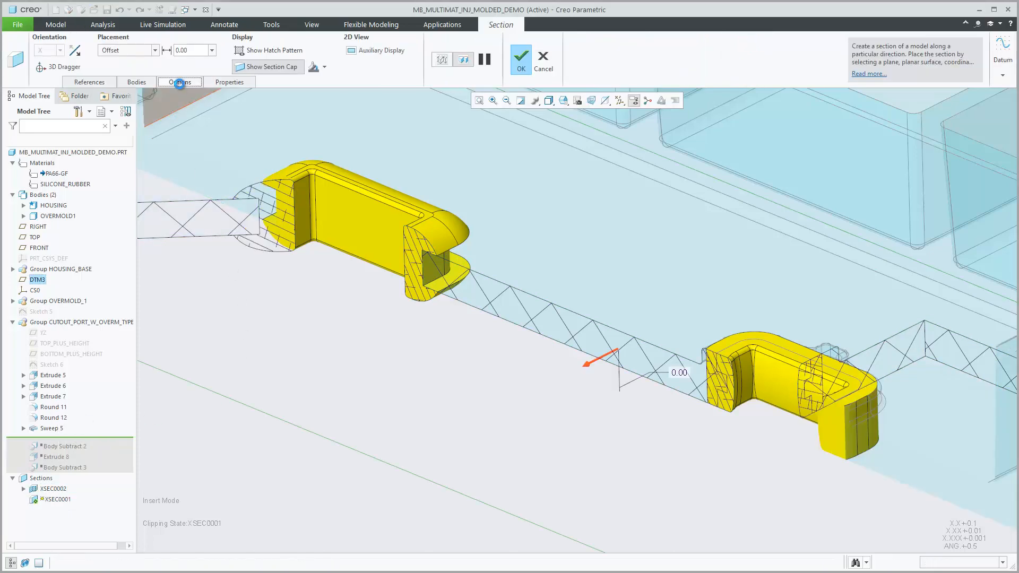
click(179, 82)
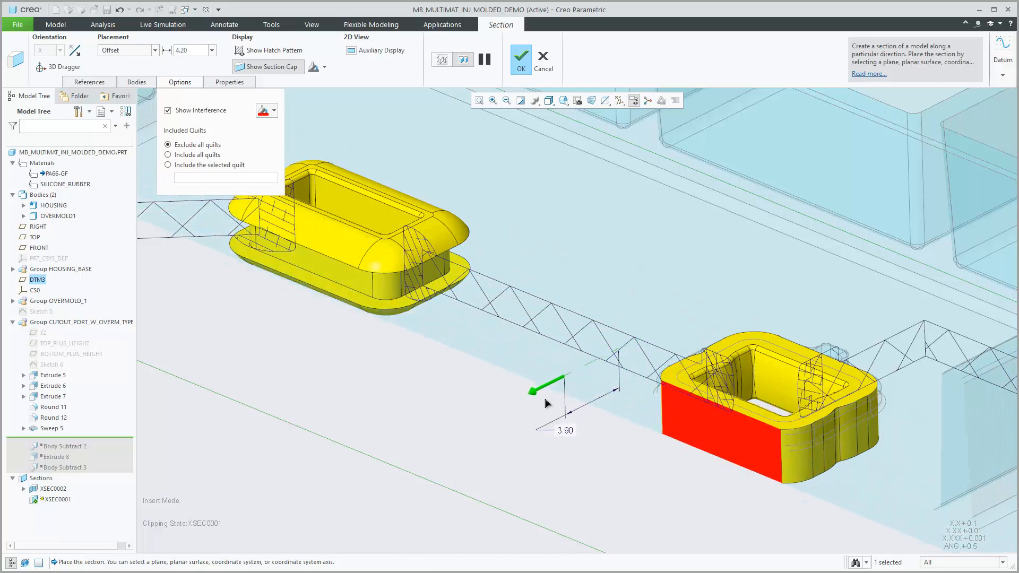
click(520, 58)
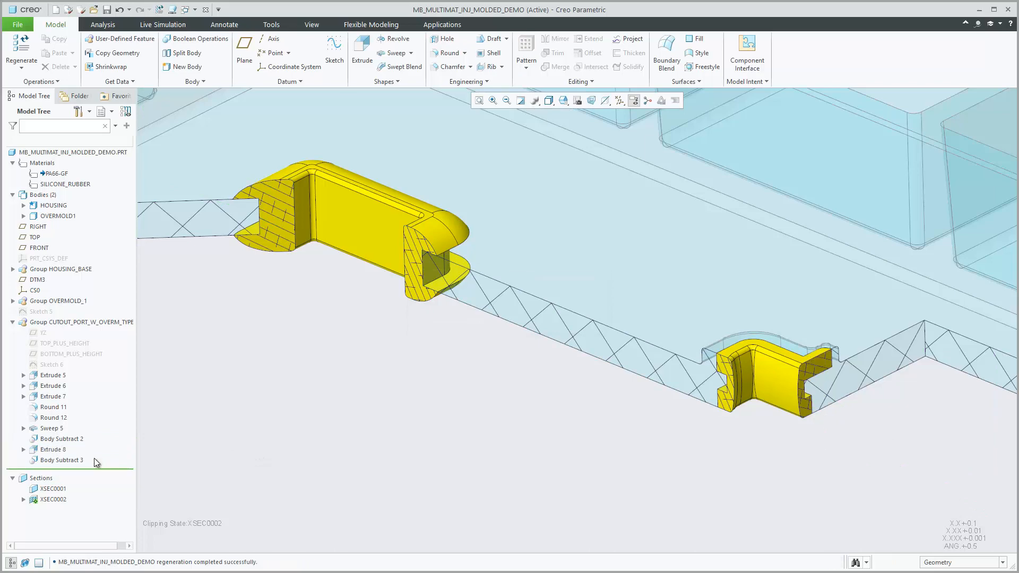
click(51, 499)
text(MASS)
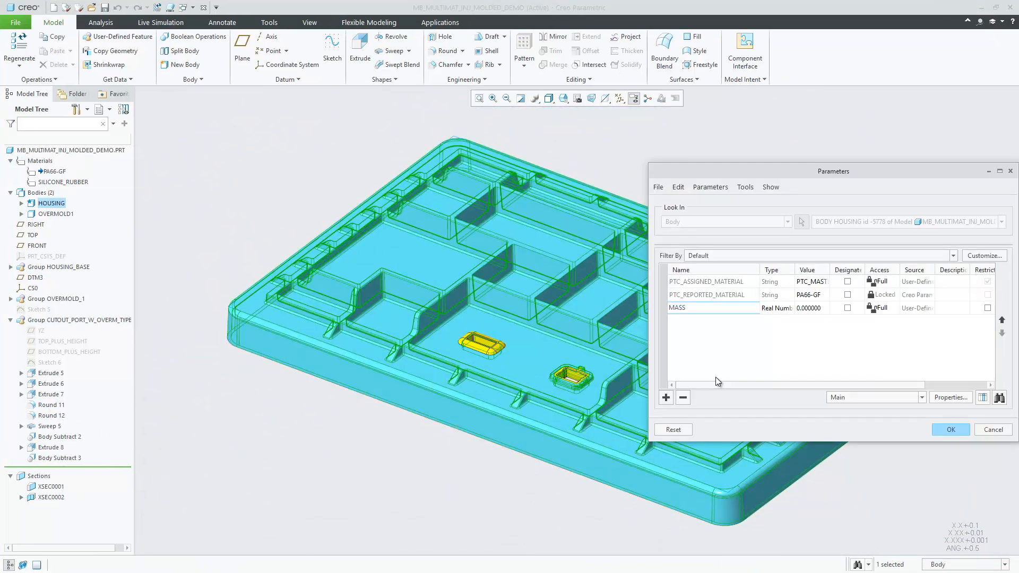
- Save the body mass analysis as feature MASS_PROP_1 creating a MASS parameter
click(949, 430)
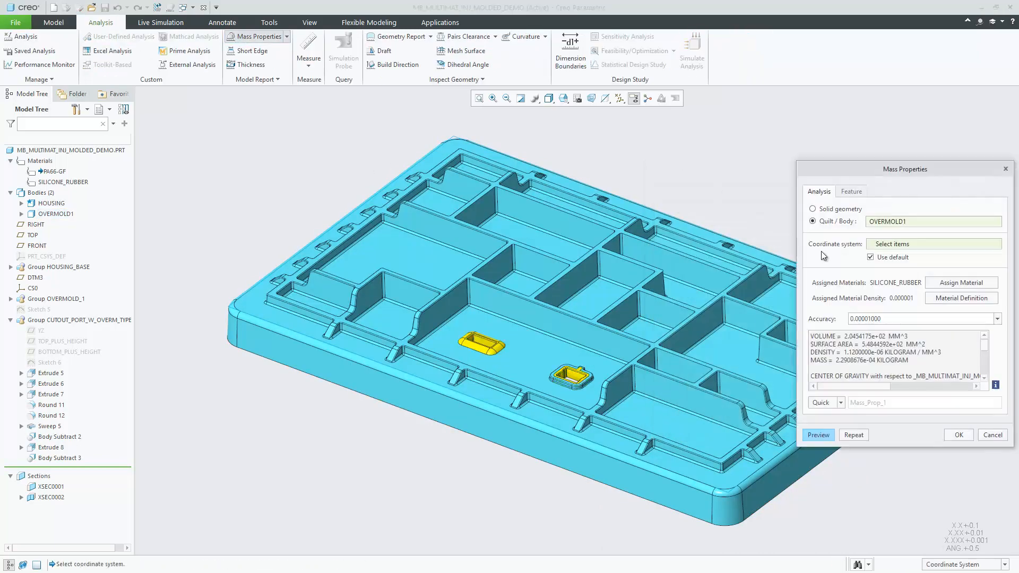
click(839, 402)
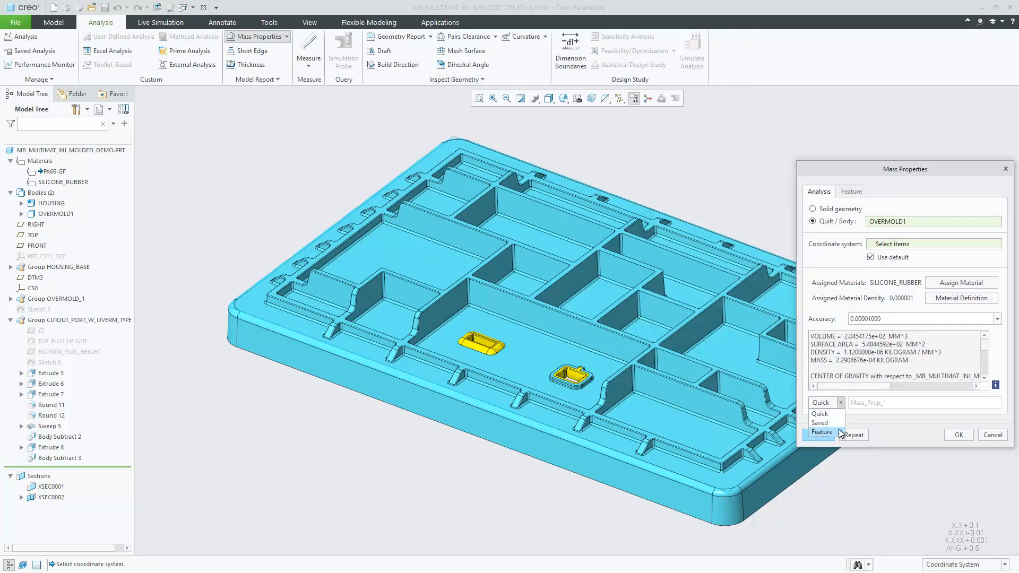
click(820, 432)
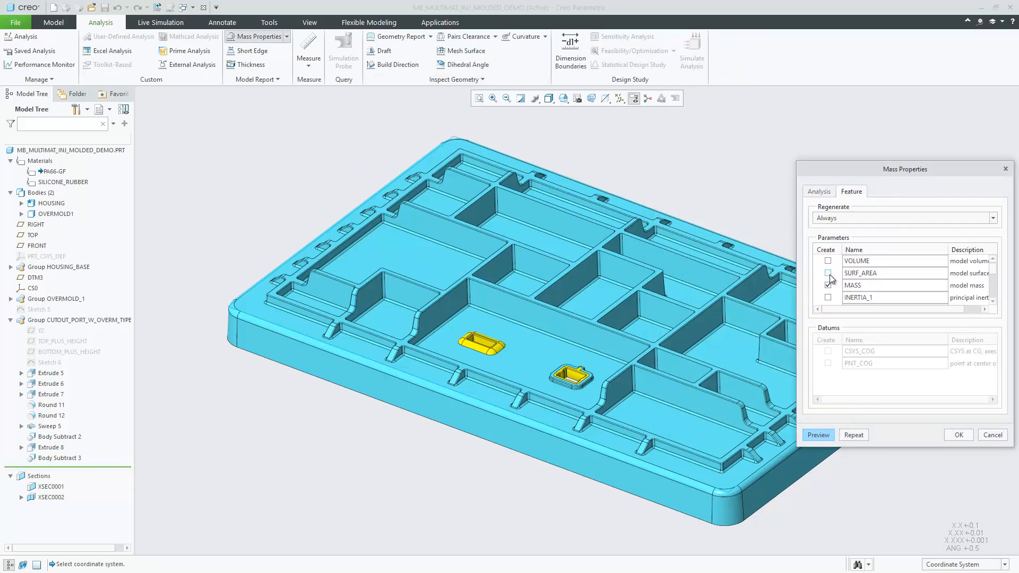
click(957, 435)
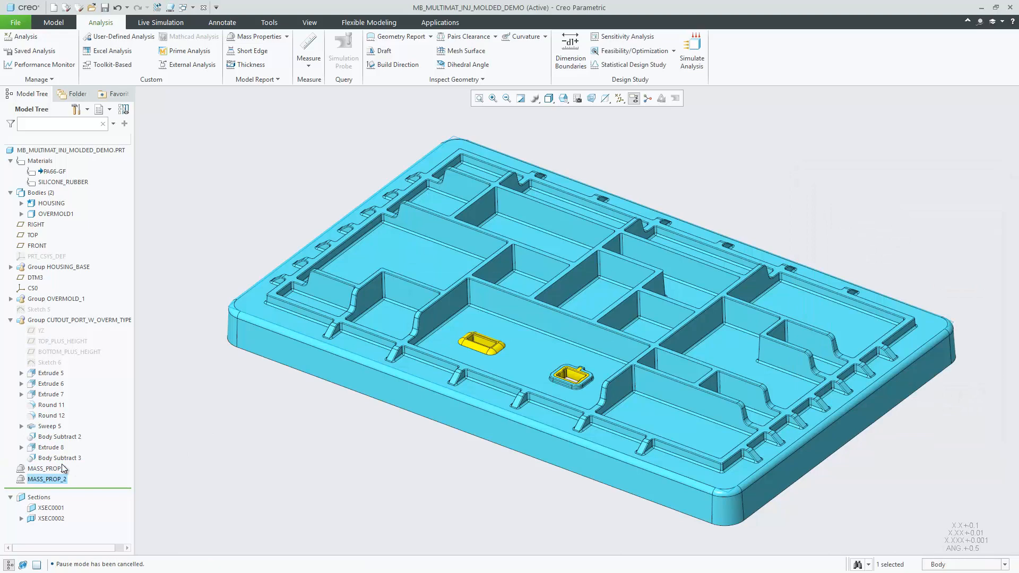
click(47, 468)
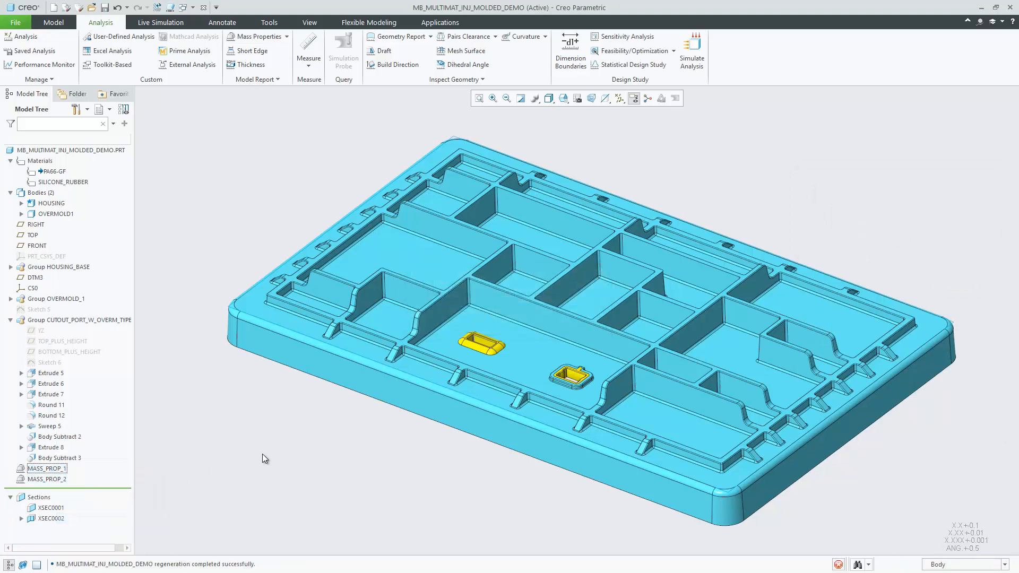
click(269, 22)
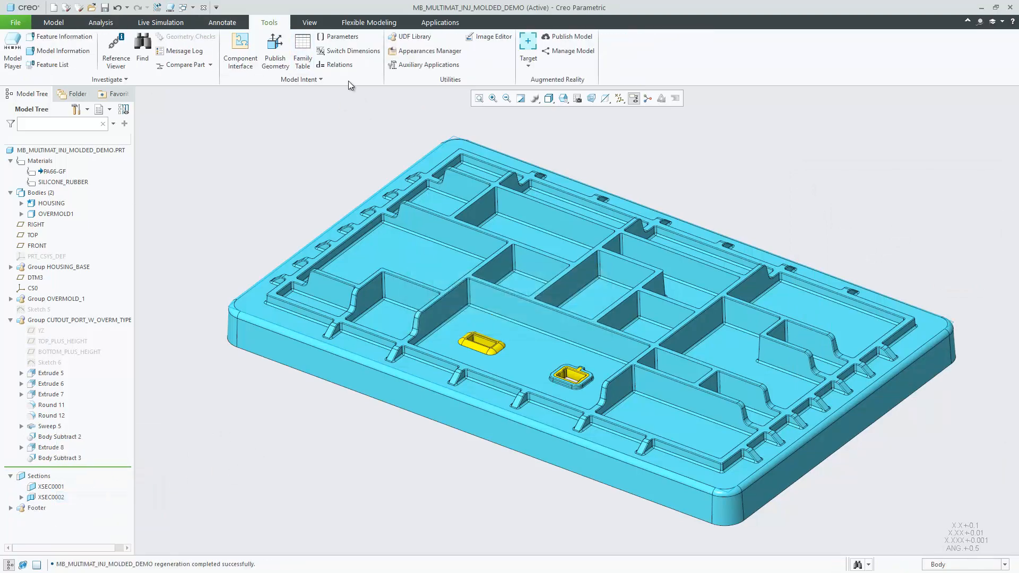
- Write relations driving the body MASS parameters from the mass analysis features
click(334, 65)
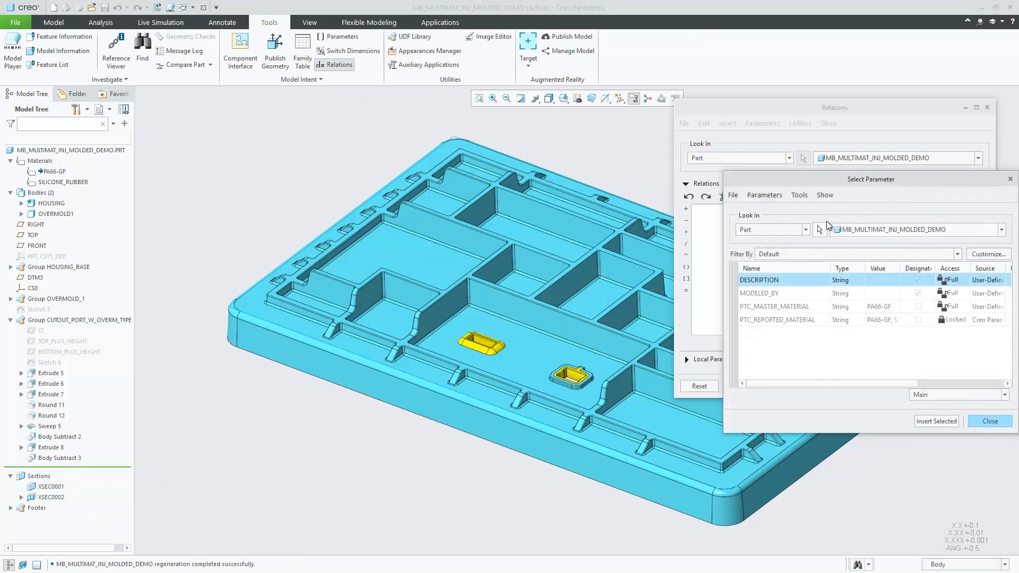
click(803, 229)
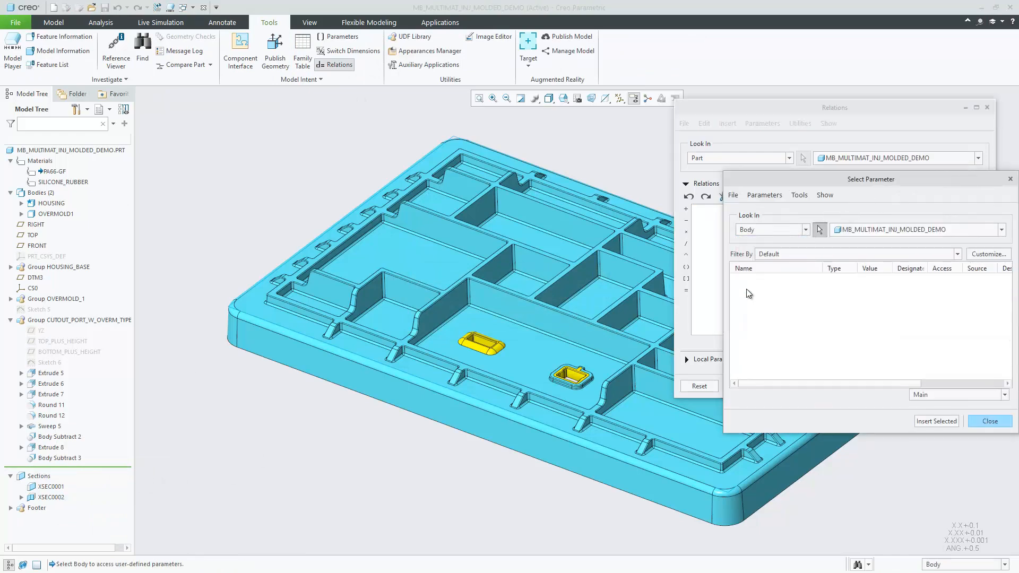
click(936, 422)
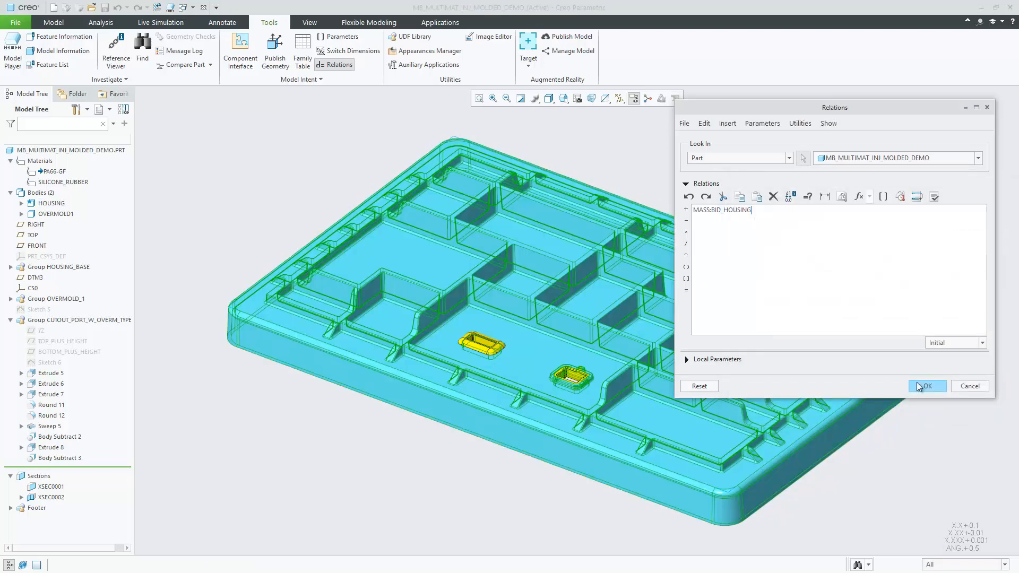
click(882, 197)
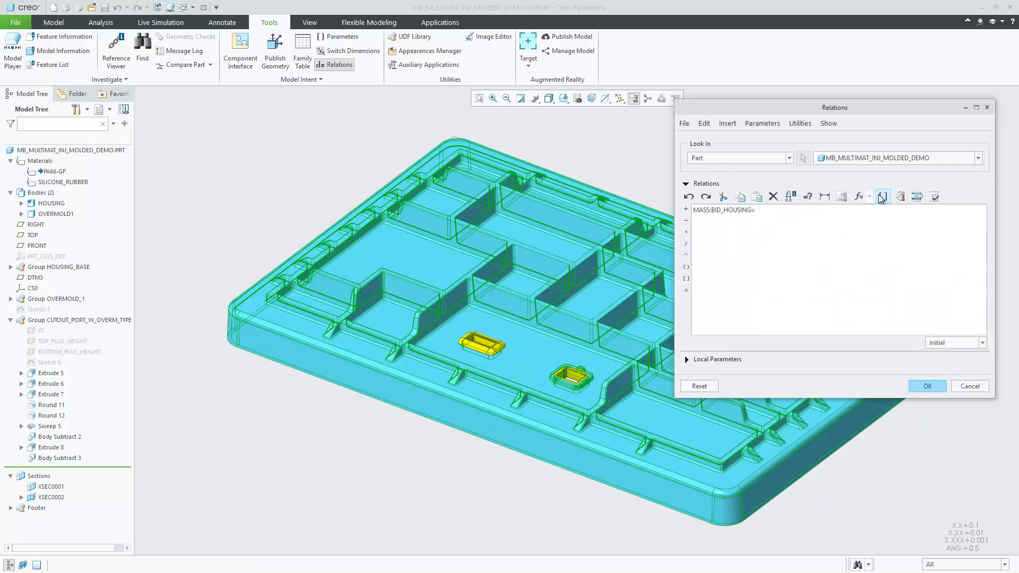
click(882, 196)
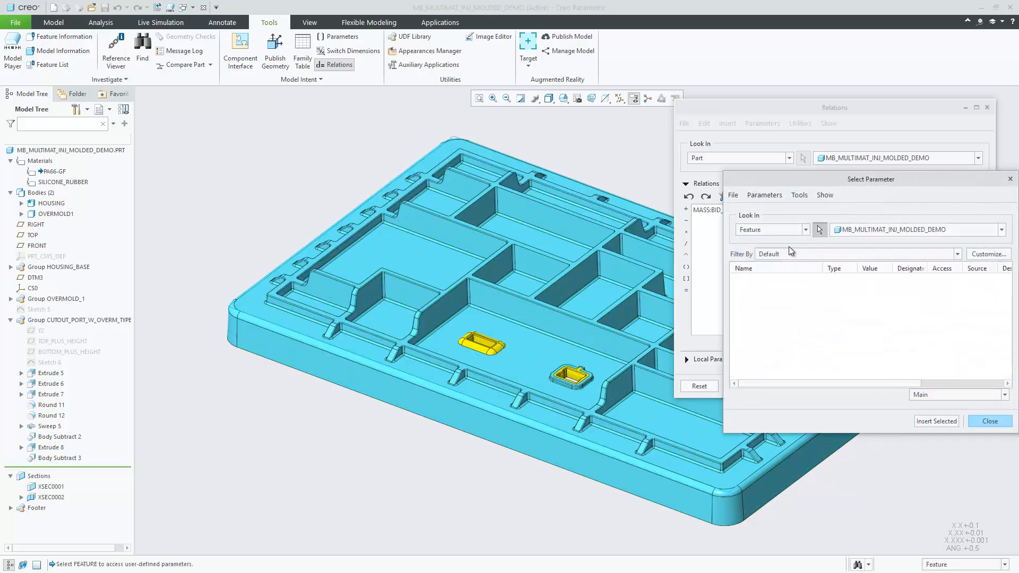
click(57, 529)
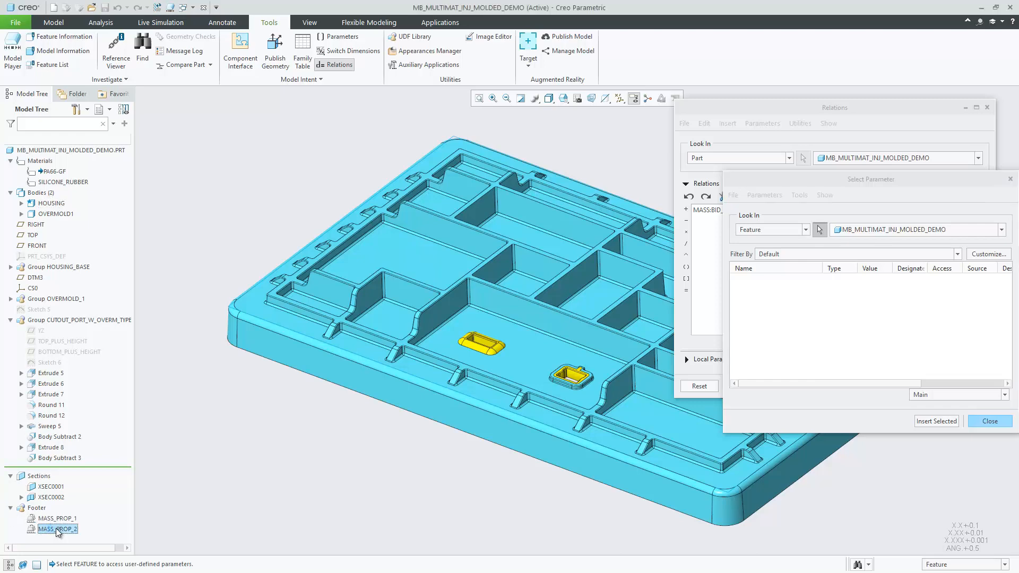
click(936, 421)
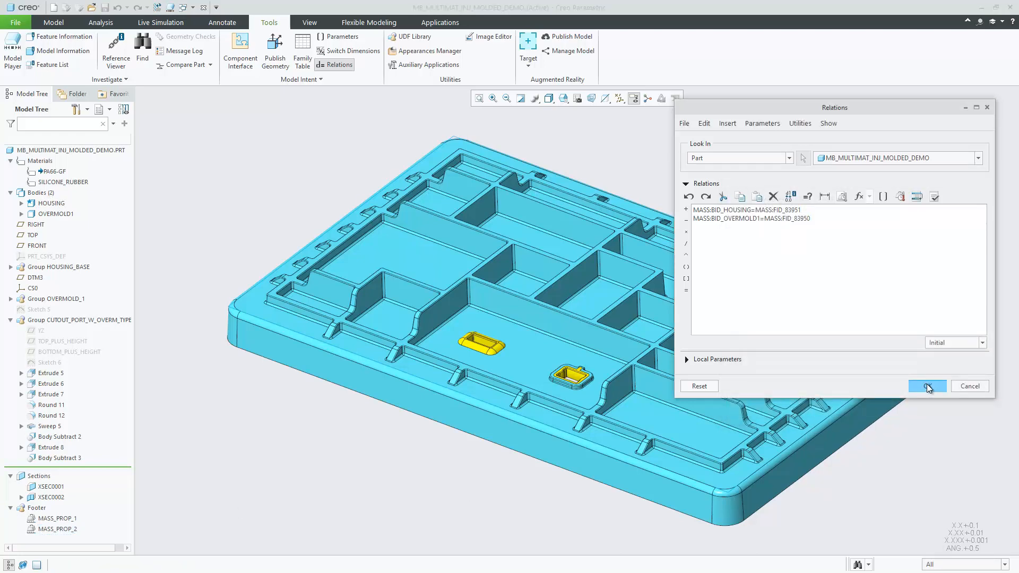
click(926, 385)
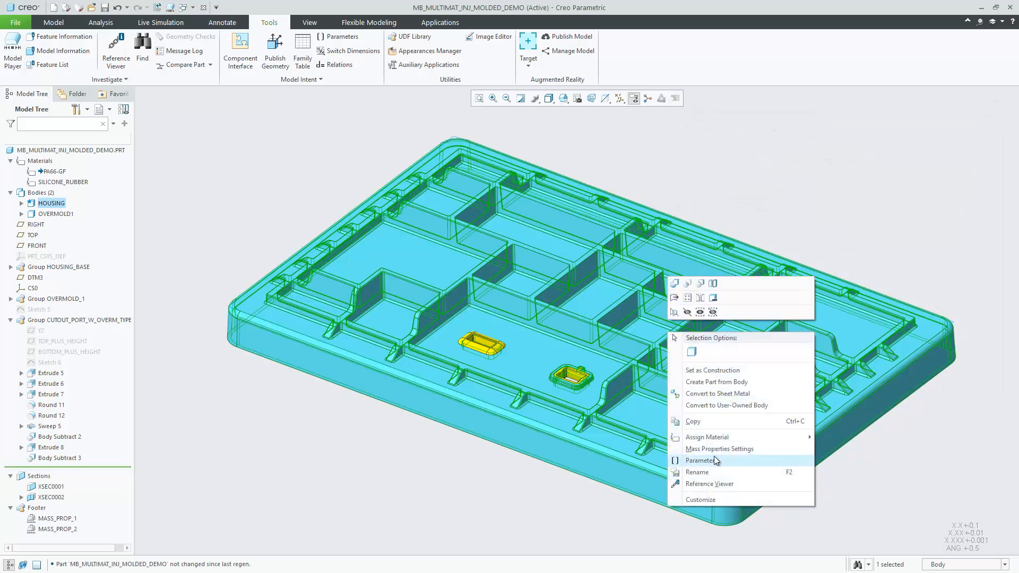
- Review the HOUSING body MASS parameter reading 0.068210 and close its parameter list
click(701, 460)
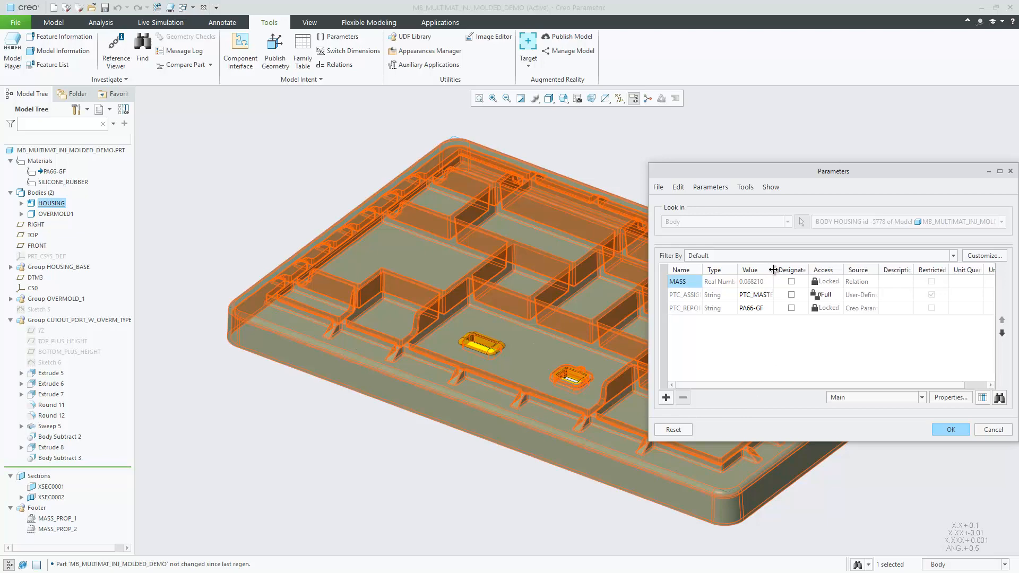
click(948, 430)
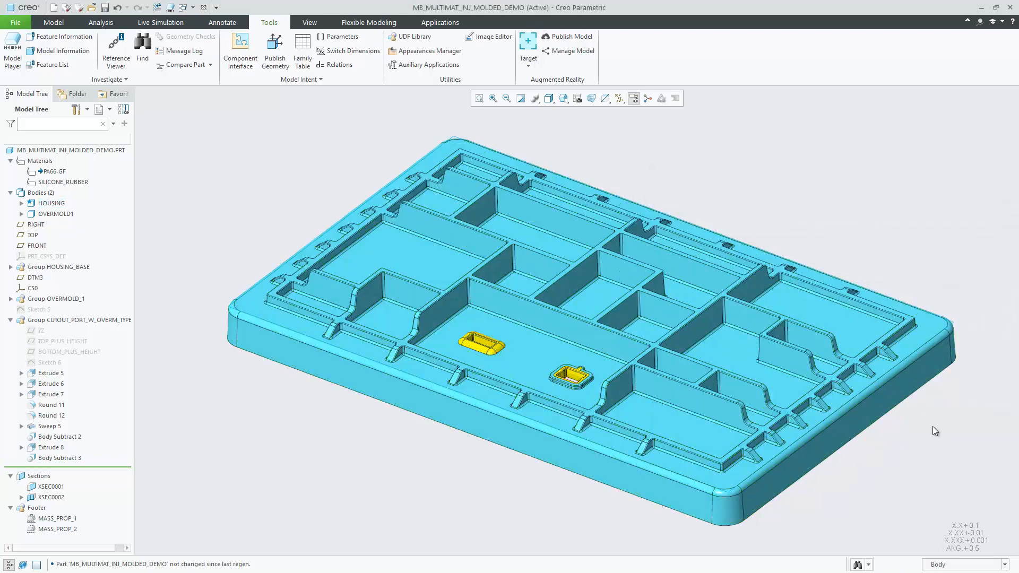
click(53, 22)
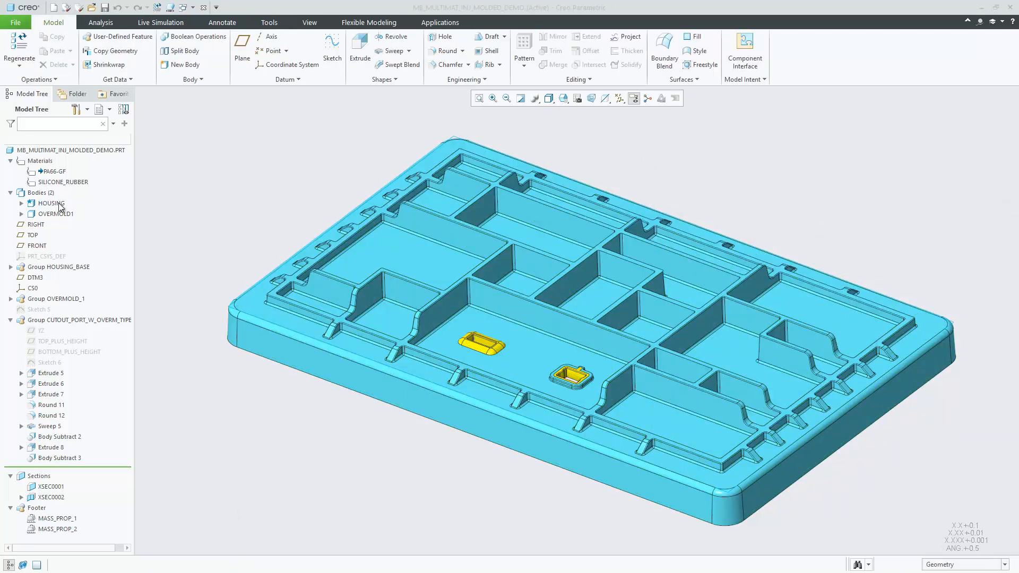
- Create part MFG0001_REF_1st_shot from the HOUSING body
right_click(52, 203)
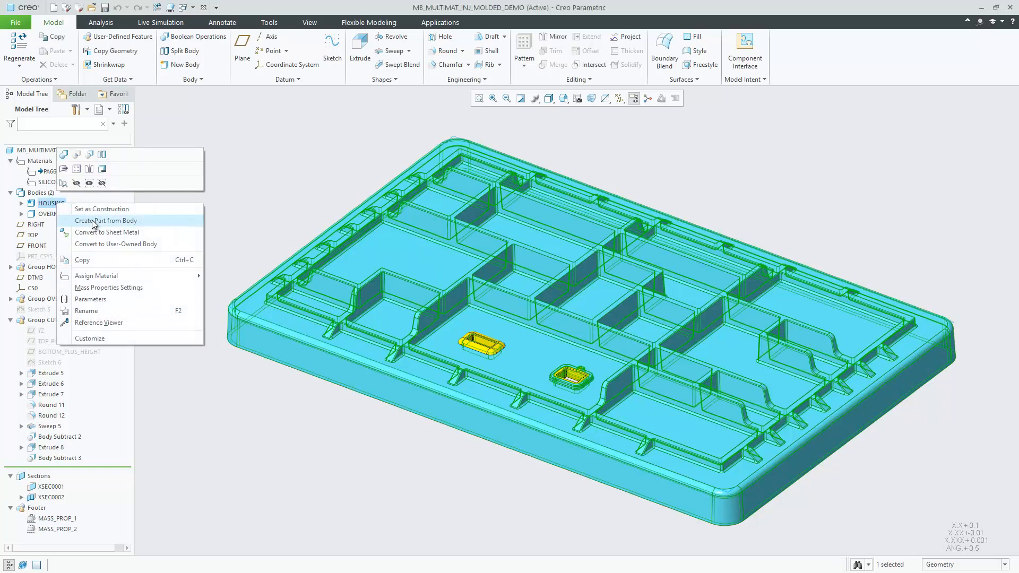
click(108, 221)
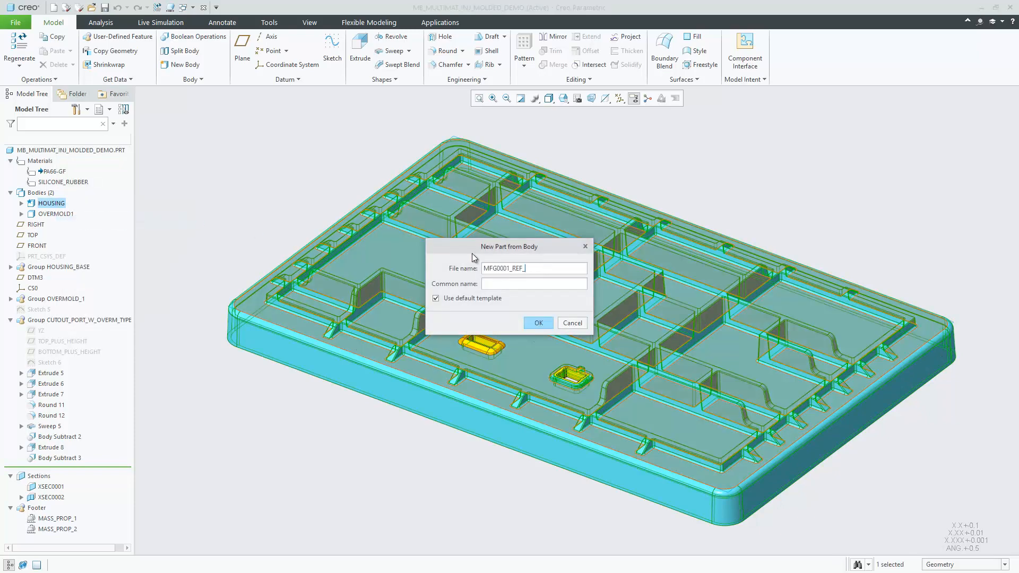
text(1st)
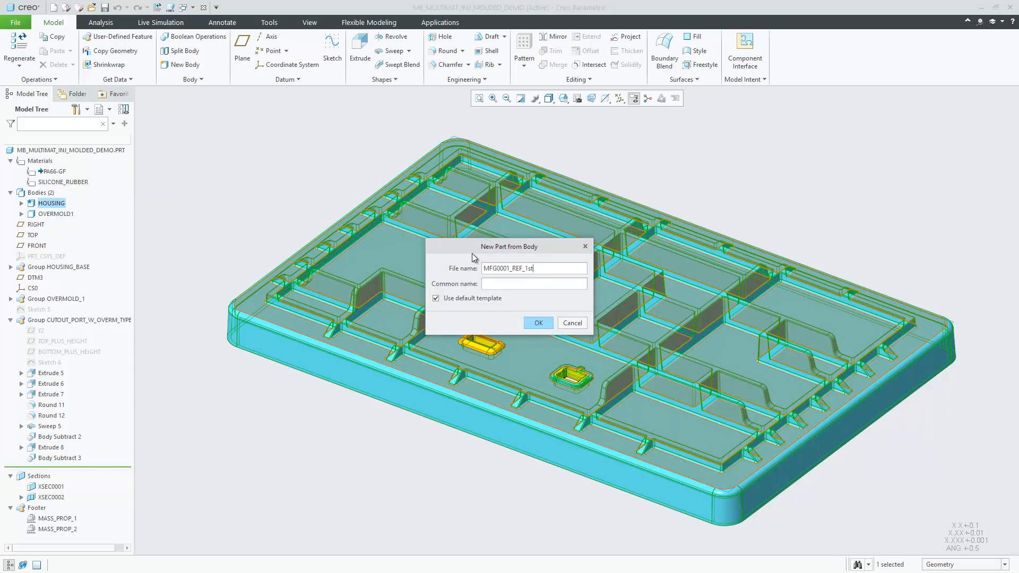
text(_shot)
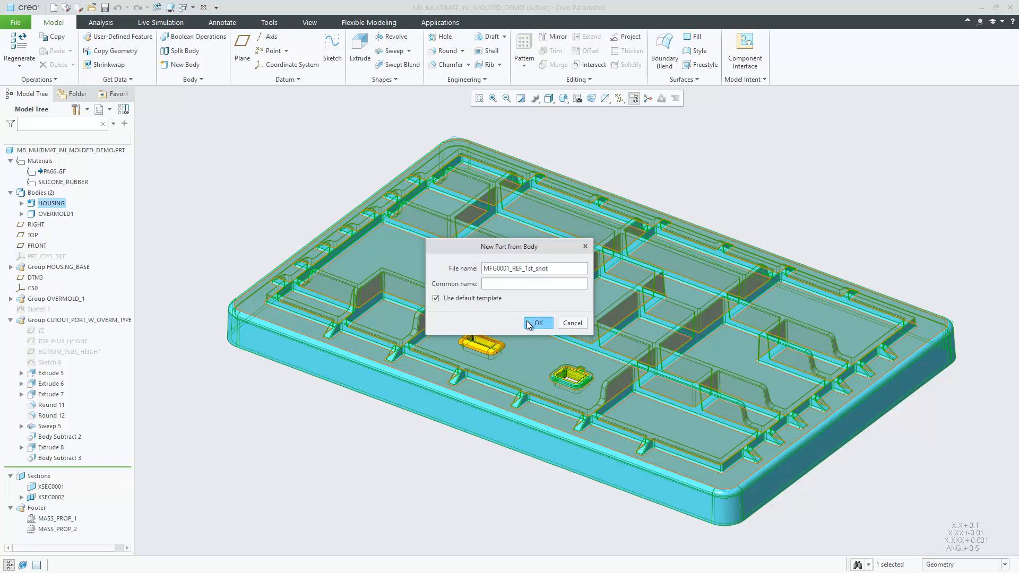
click(537, 323)
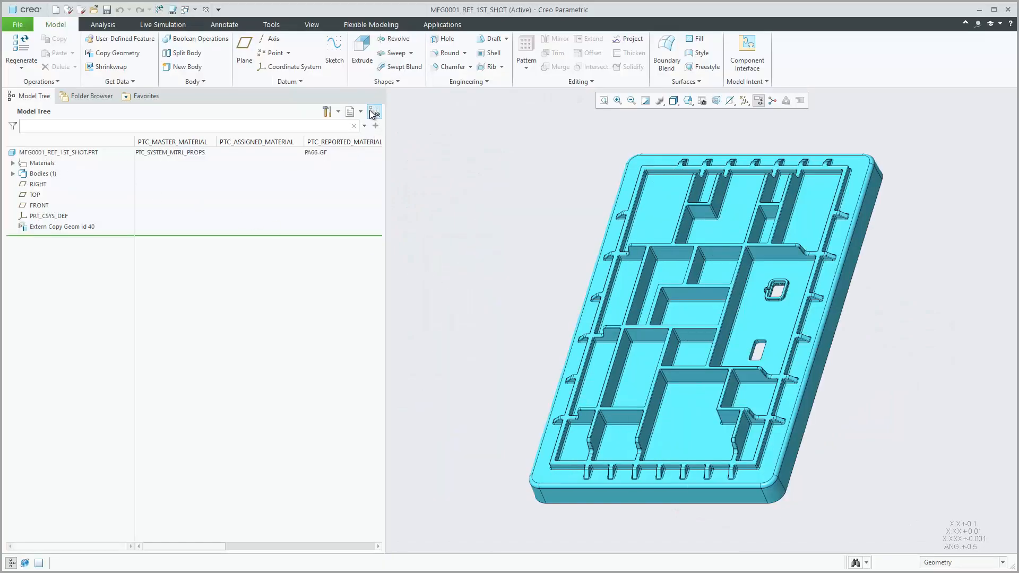
- Start a new Manufacturing mold cavity assembly MFG0001
click(13, 173)
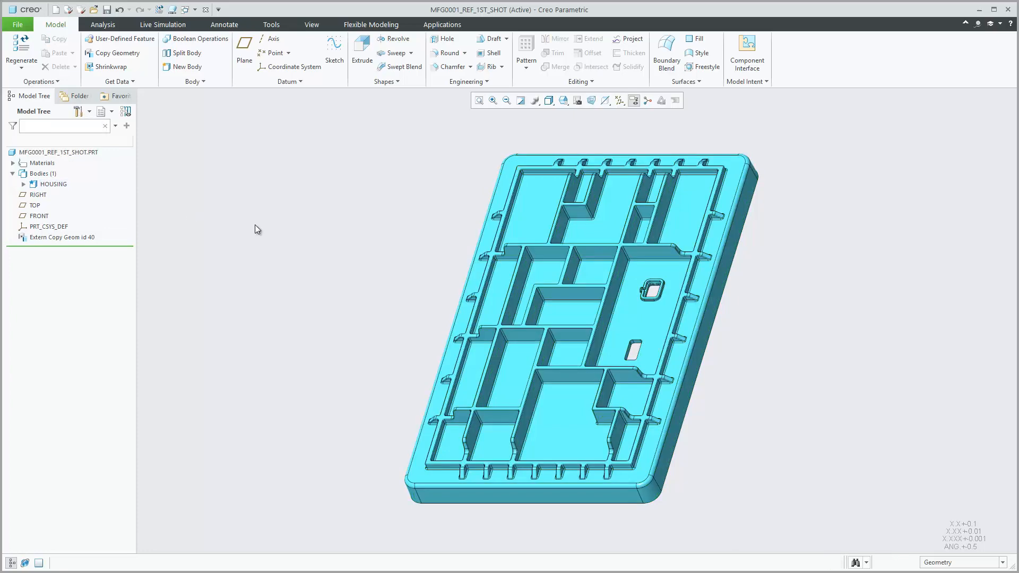
click(56, 9)
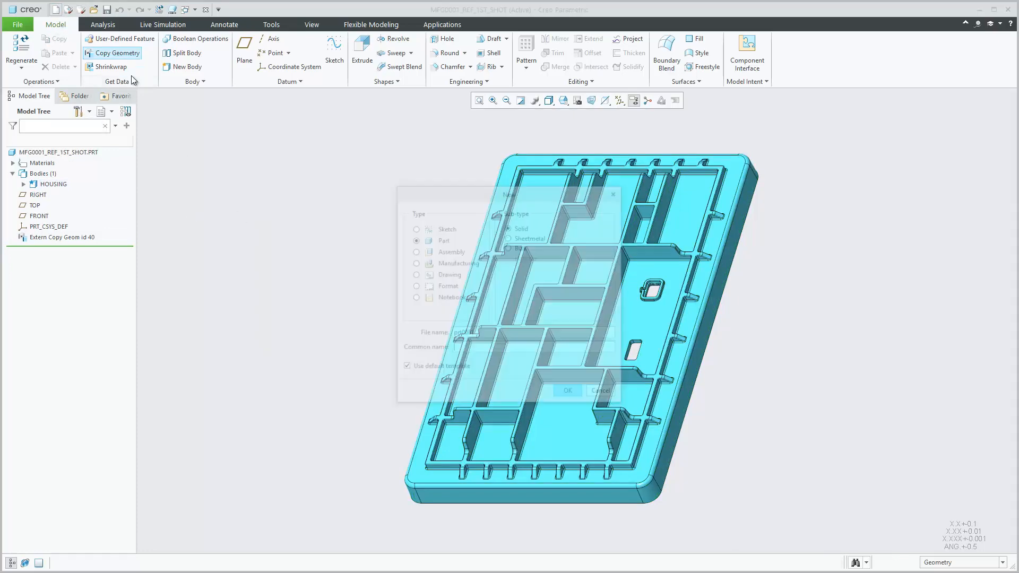
click(415, 262)
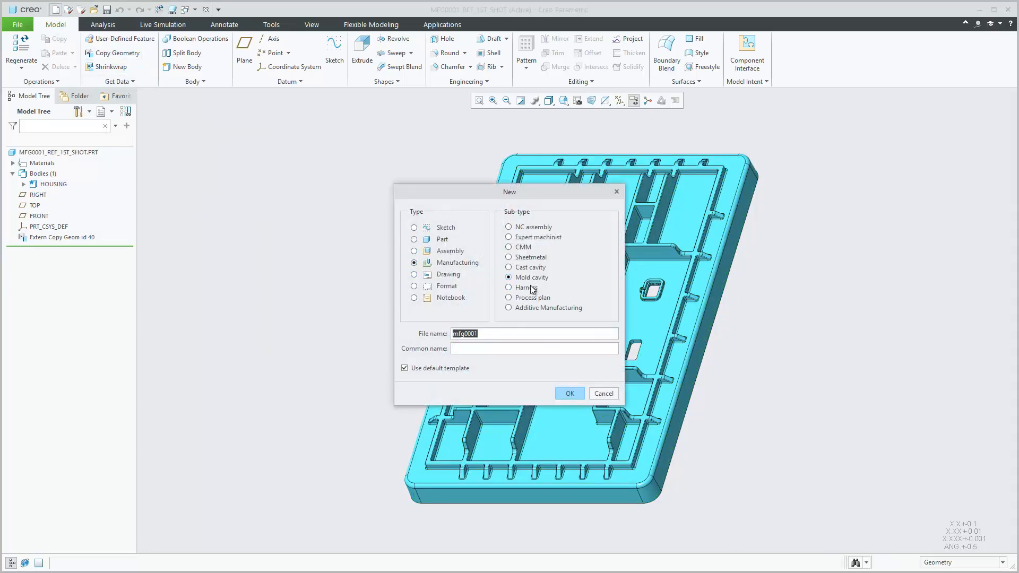
click(568, 393)
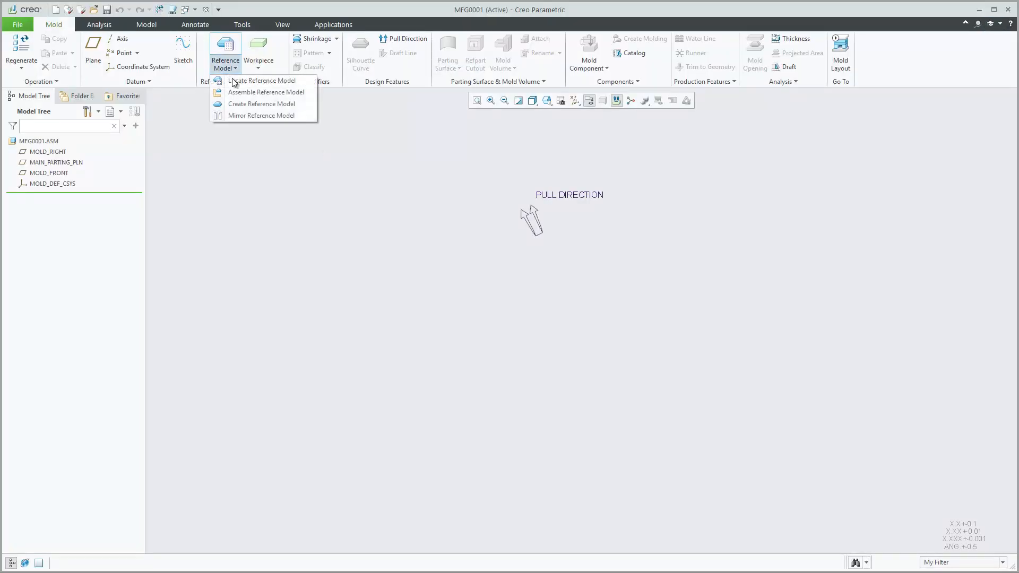
- Place mfg0001_ref_1st_shot.prt at default position as a same-model reference model
click(265, 91)
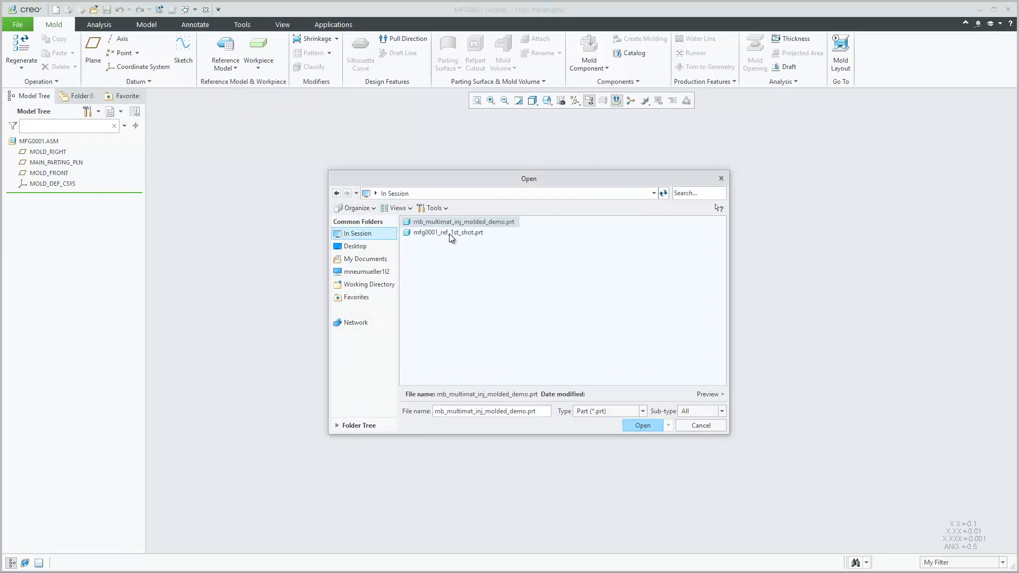
click(448, 233)
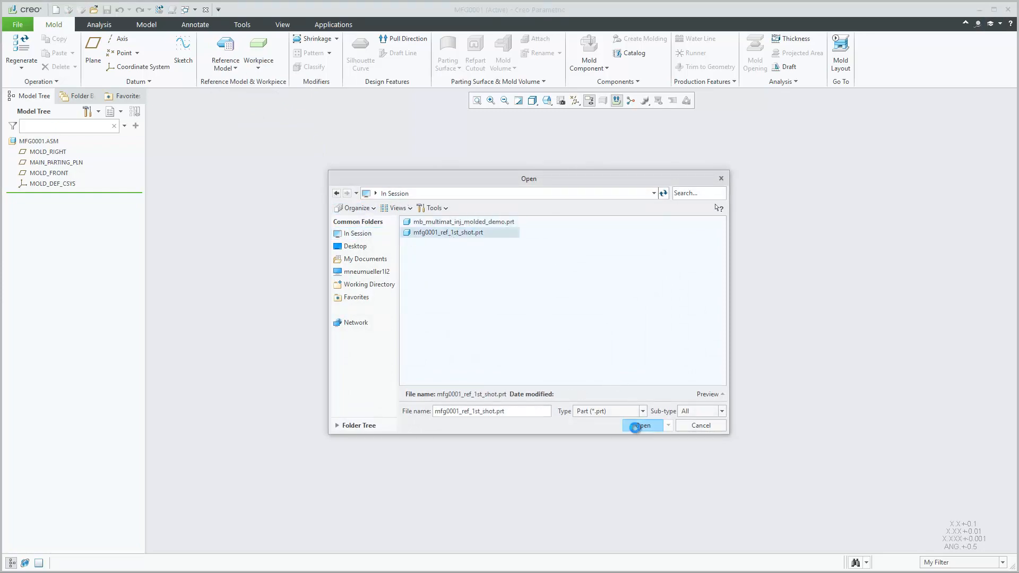
click(641, 425)
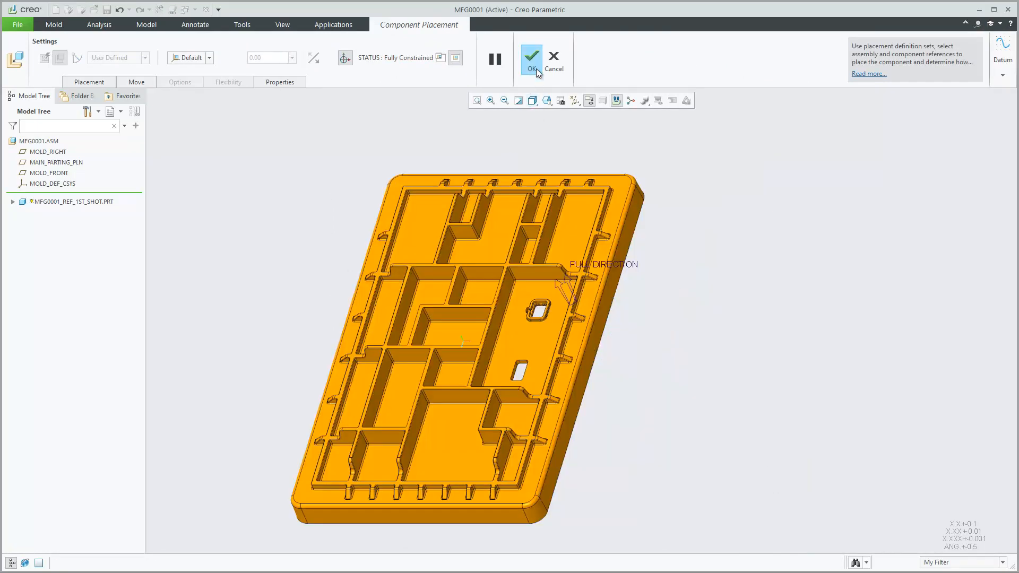
click(532, 57)
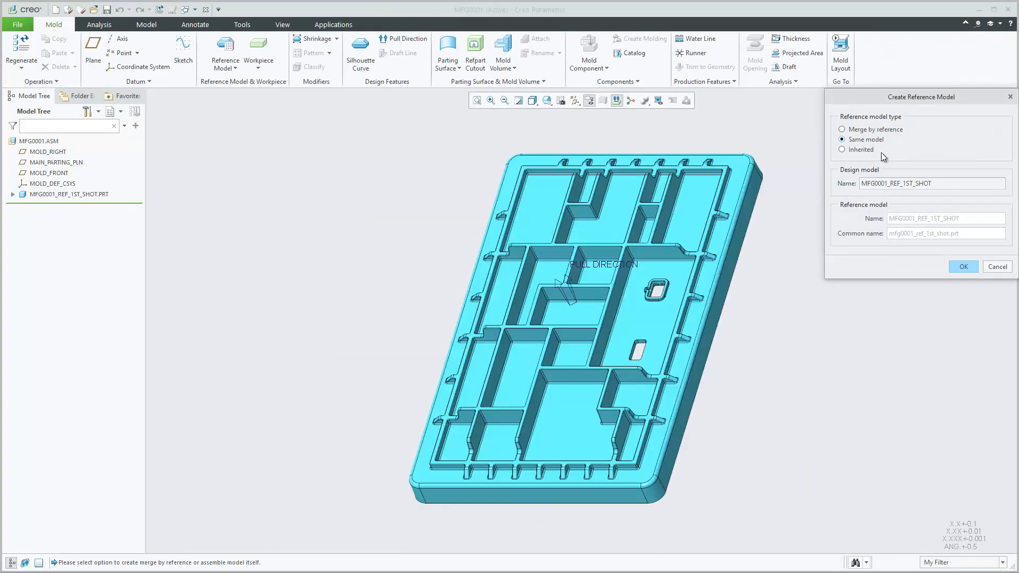
click(963, 266)
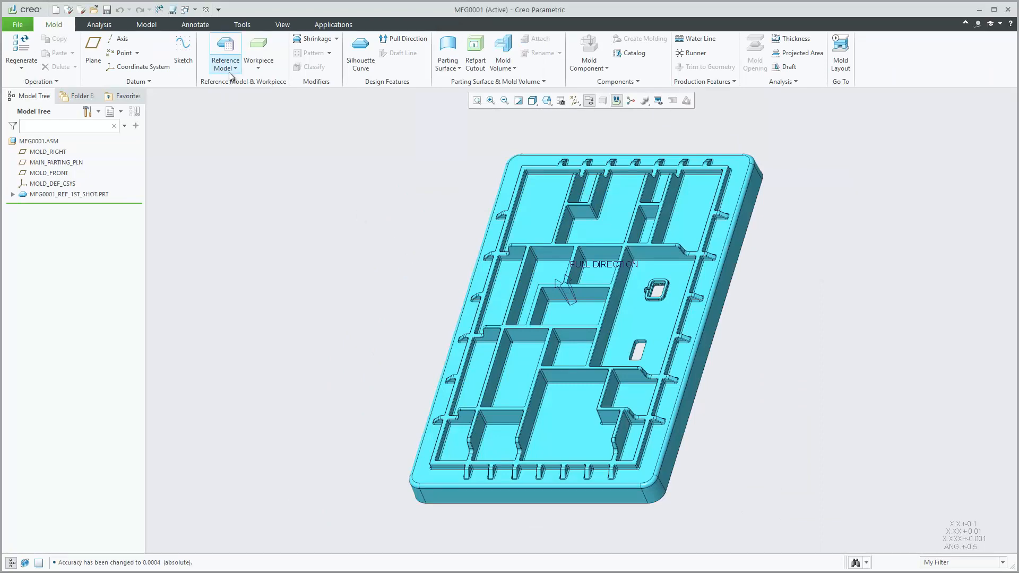
- Place mb_multimat_inj_molded_demo.prt merged by reference as MFG0001_REF_2nd_shot
click(224, 60)
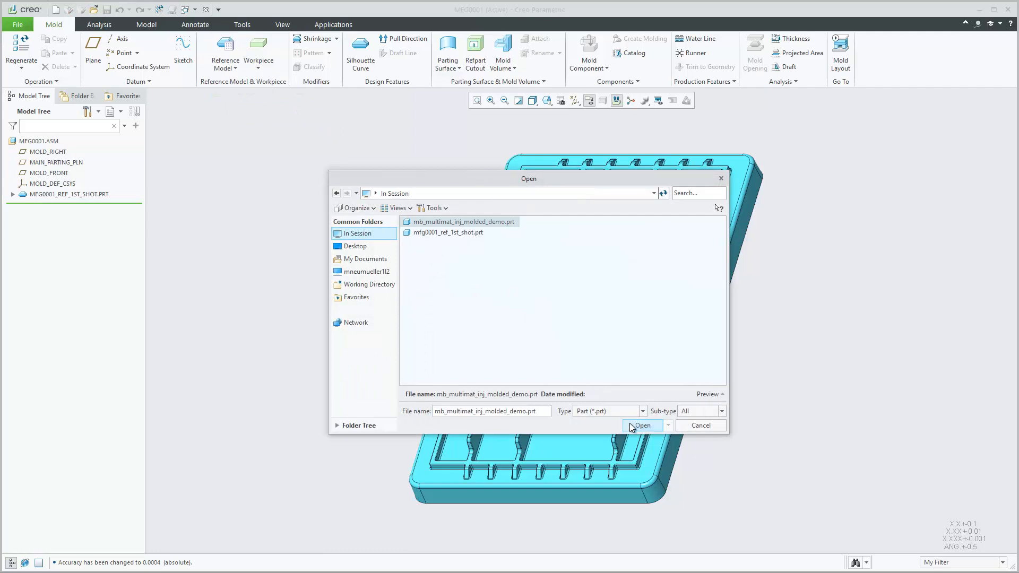
click(641, 424)
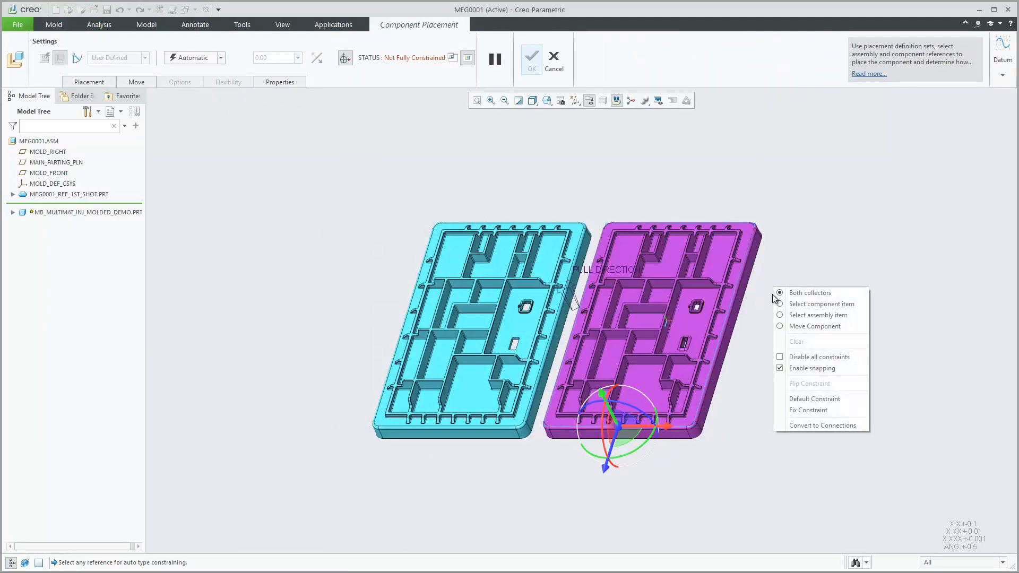
click(807, 410)
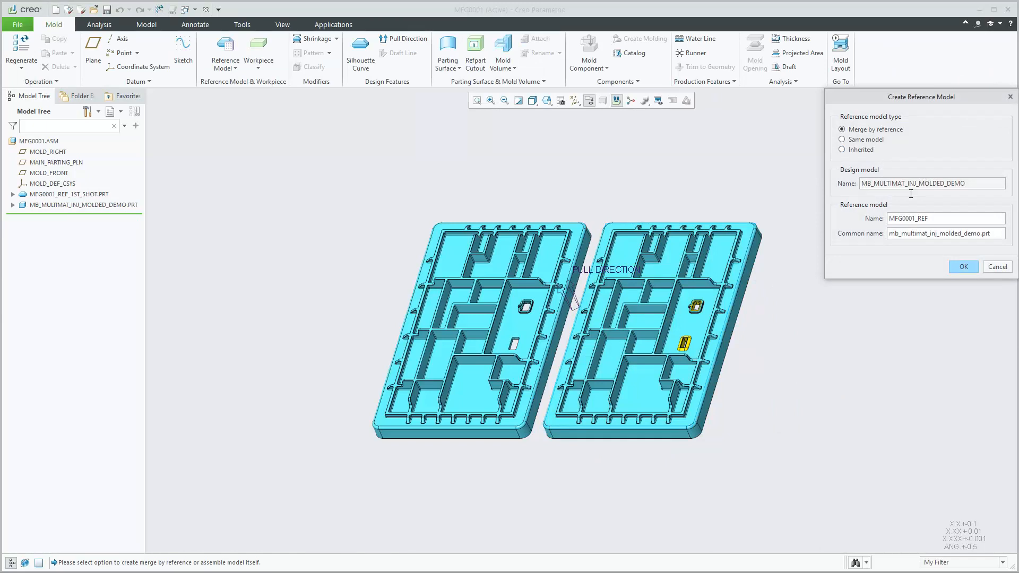
click(943, 219)
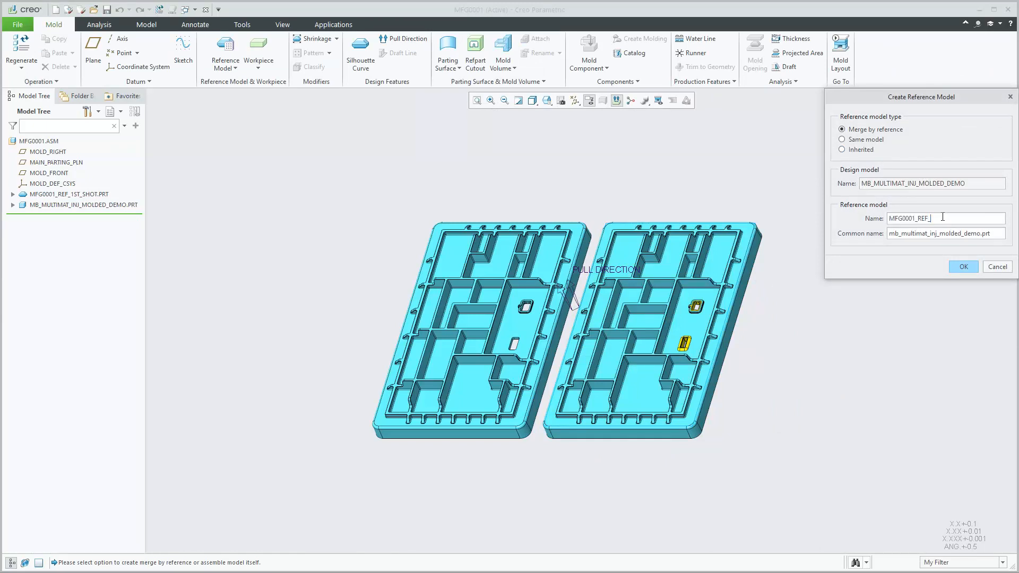
text(2nd_sho)
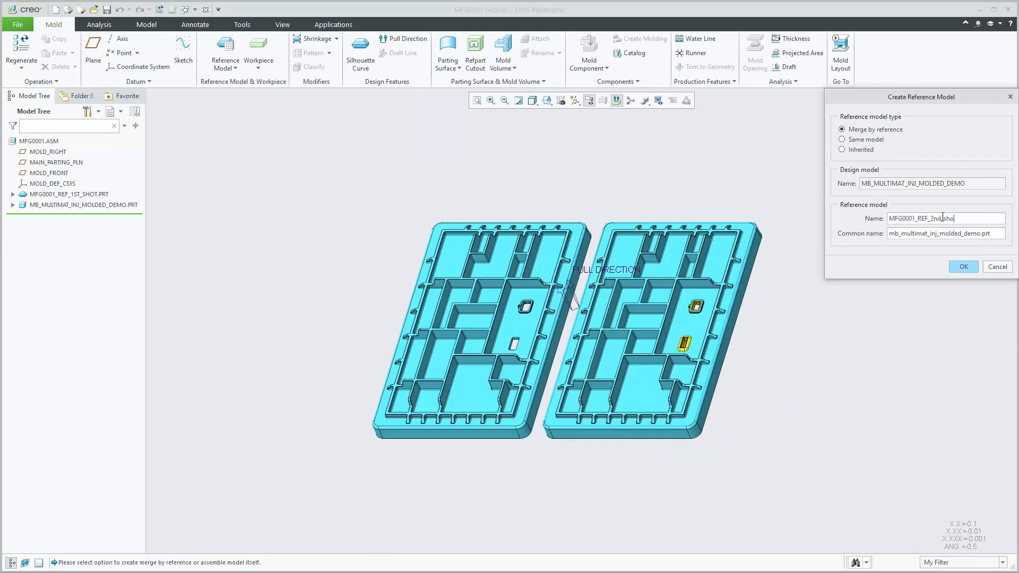
click(964, 267)
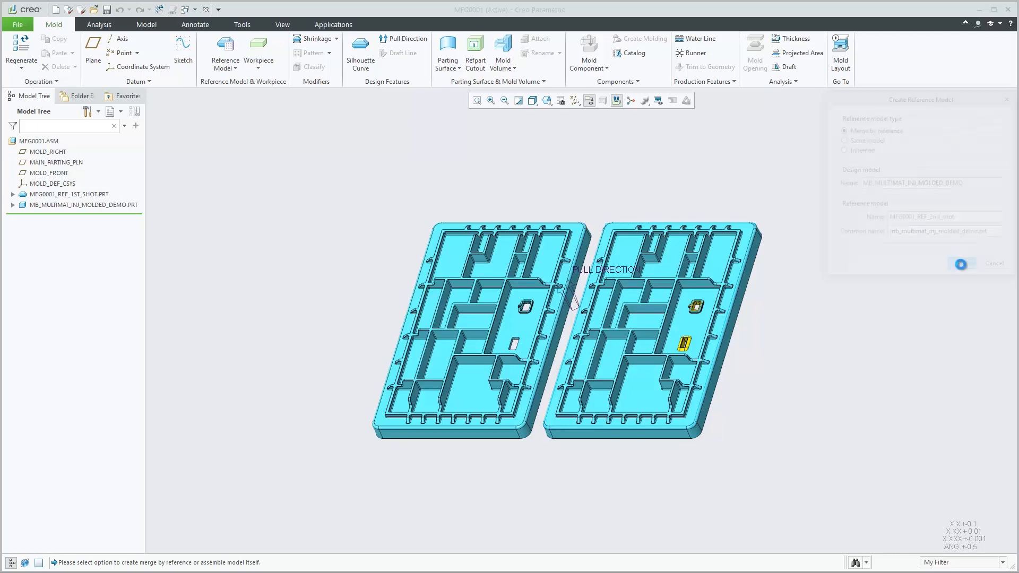
click(960, 264)
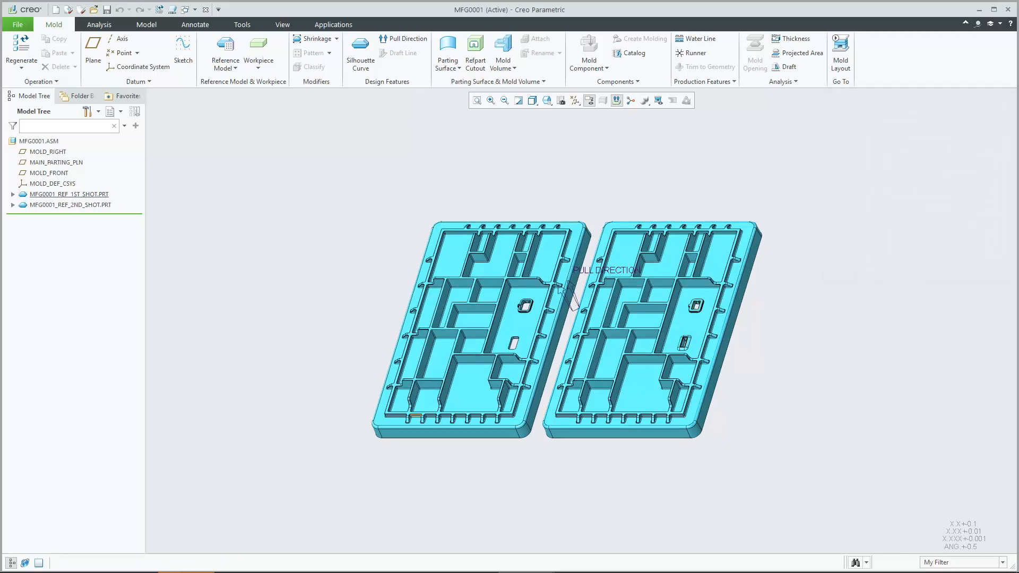